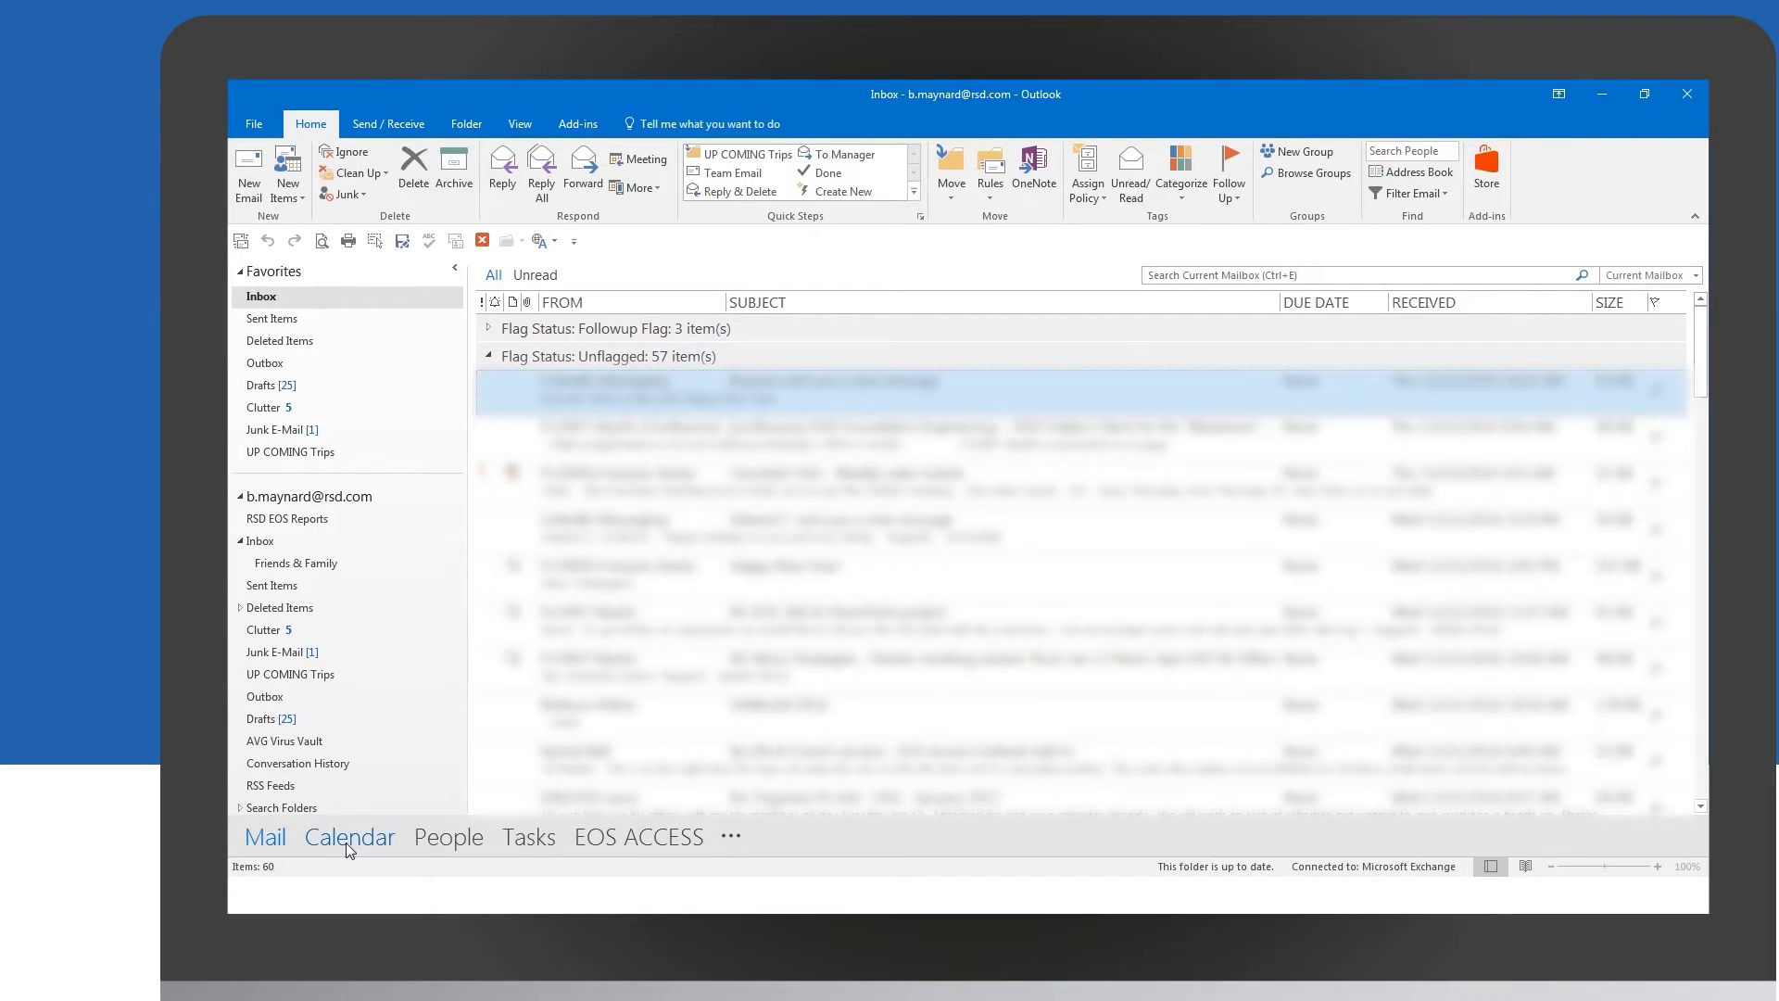
mouse_move(350, 836)
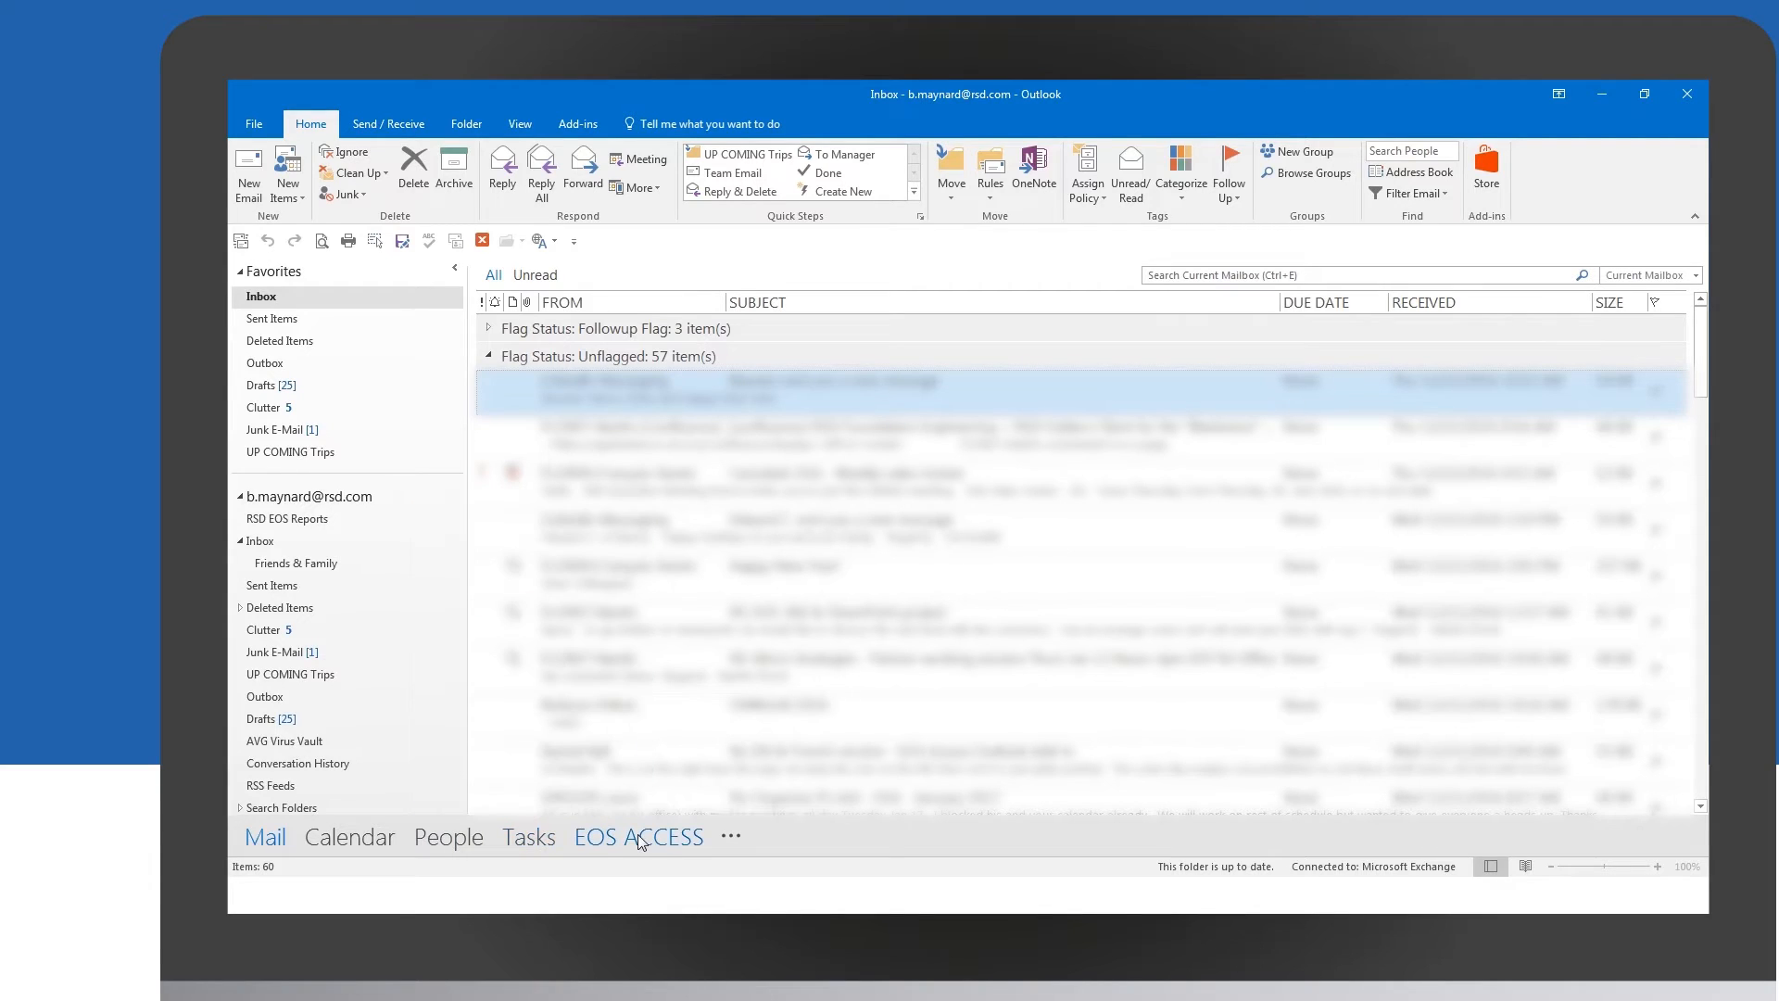
Switch from the Inbox to the EOS ACCESS module via the navigation bar.
left_click(637, 836)
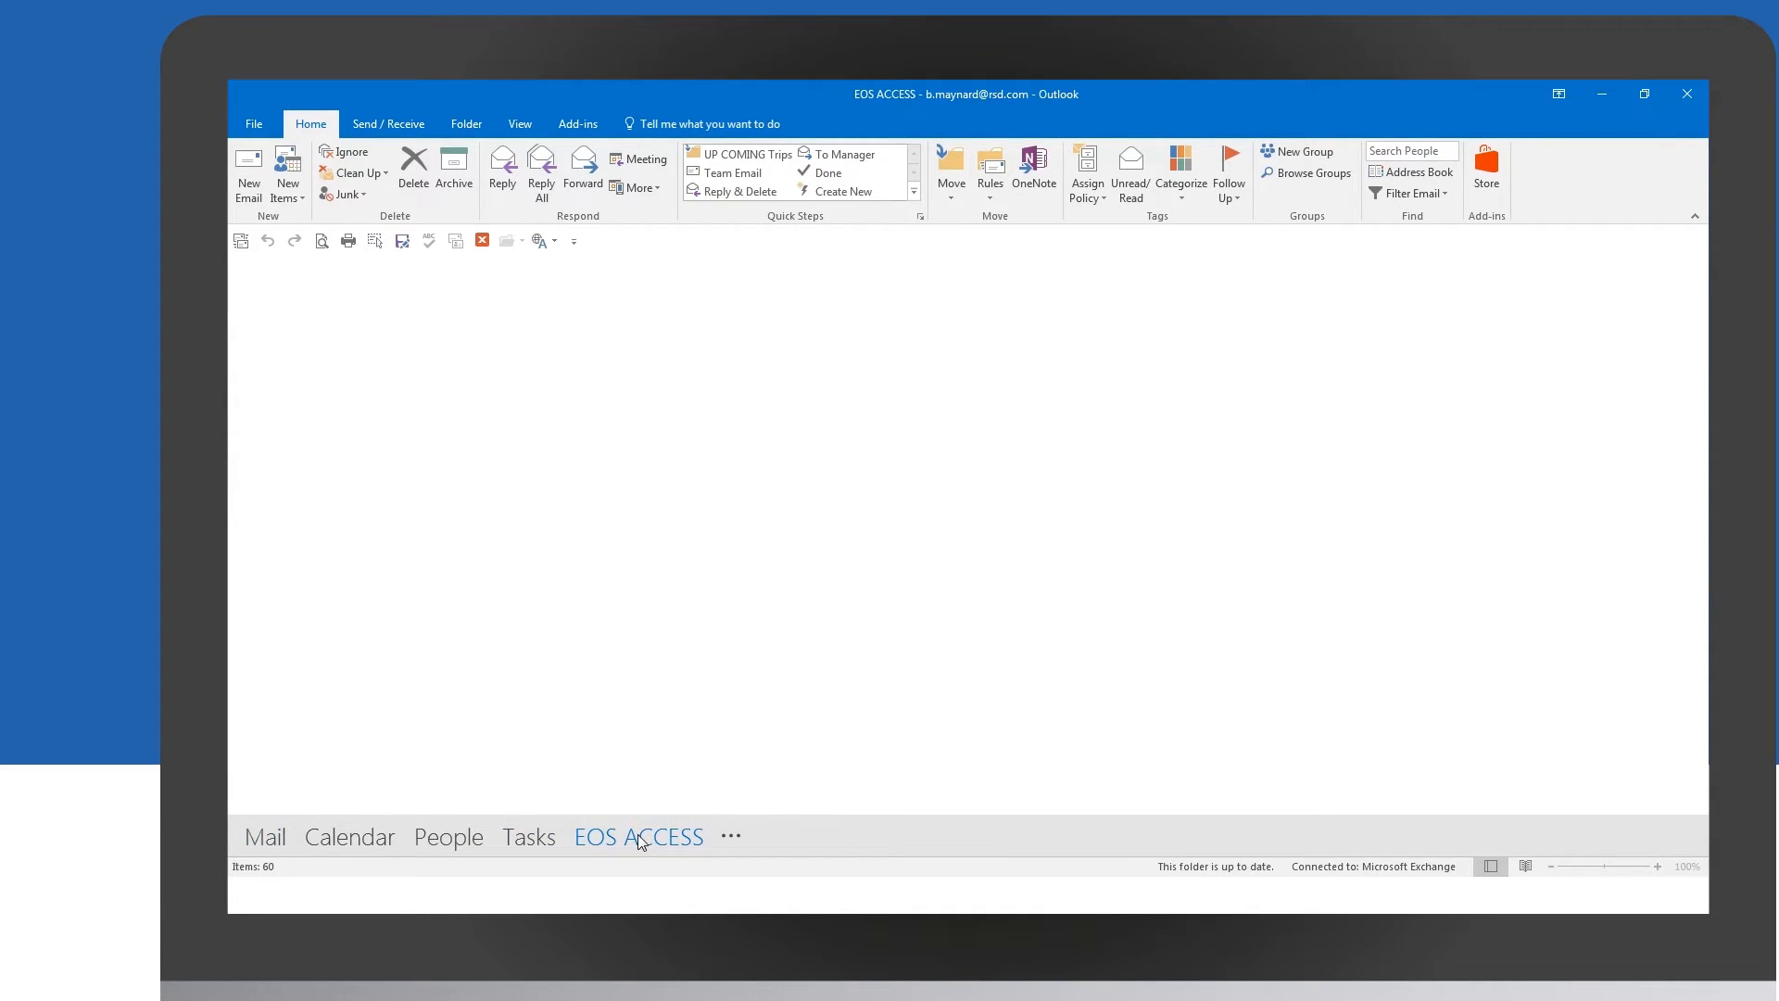
Expand the EOS ACCESS tree to show the three environments and their folders.
left_click(638, 836)
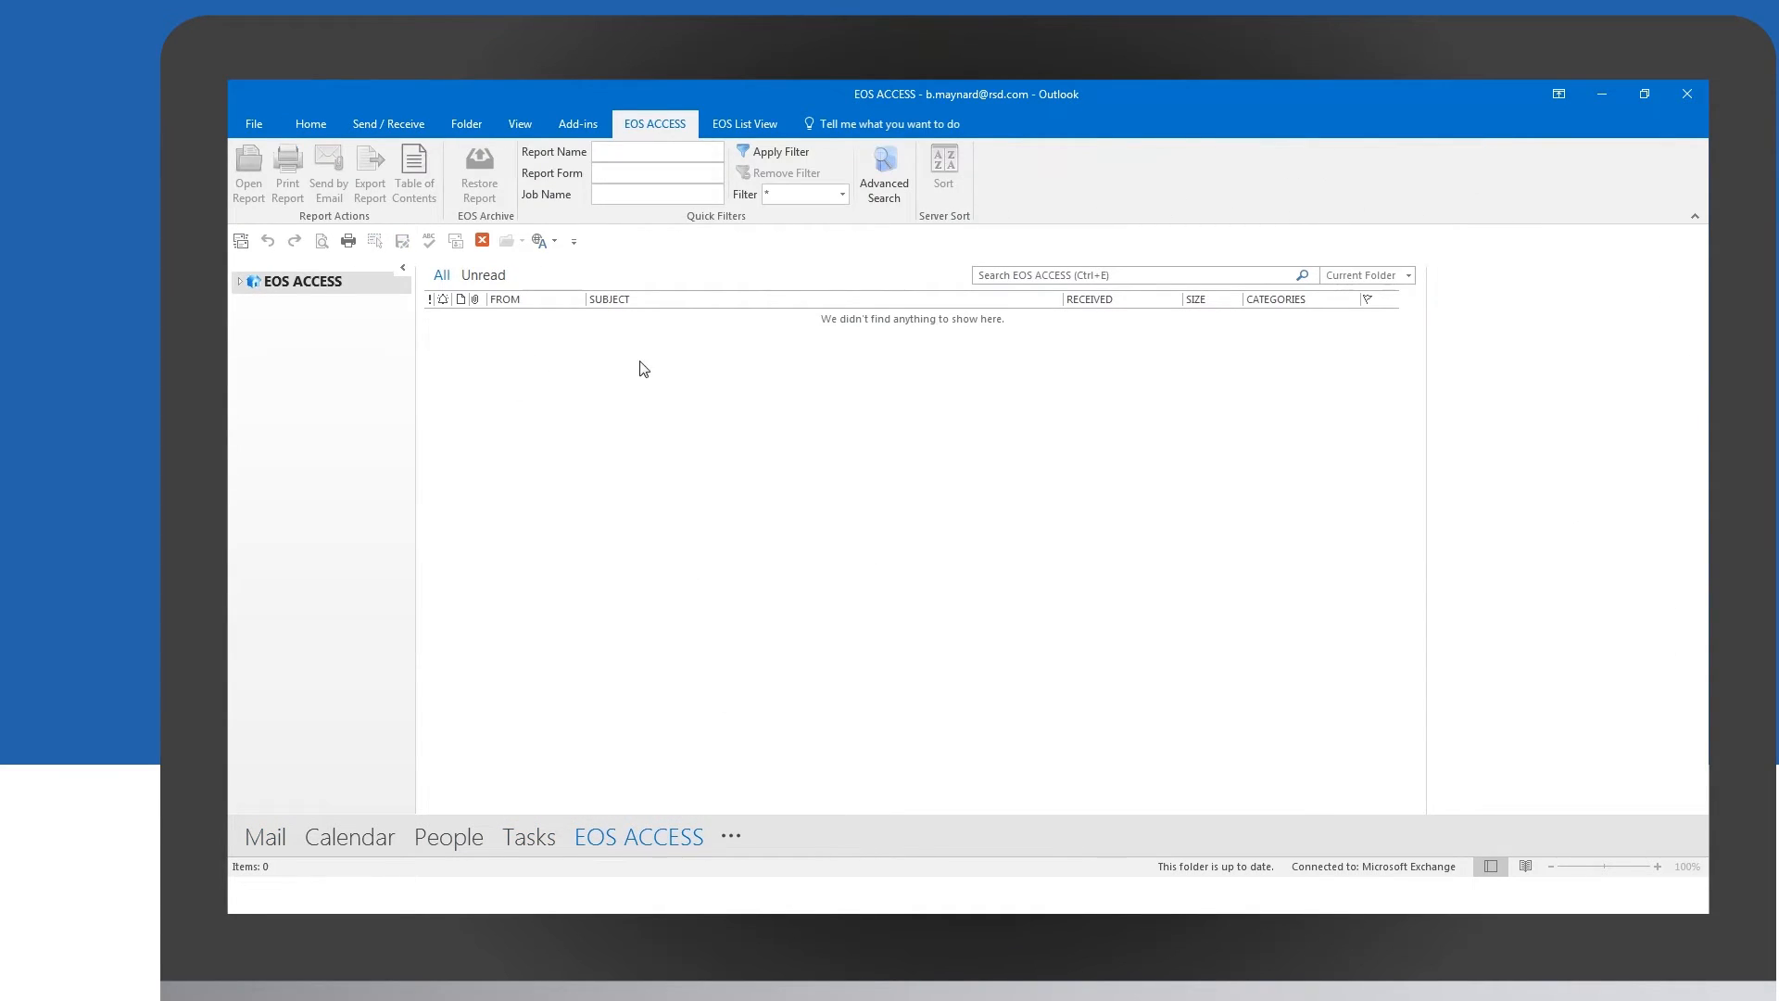
left_click(239, 280)
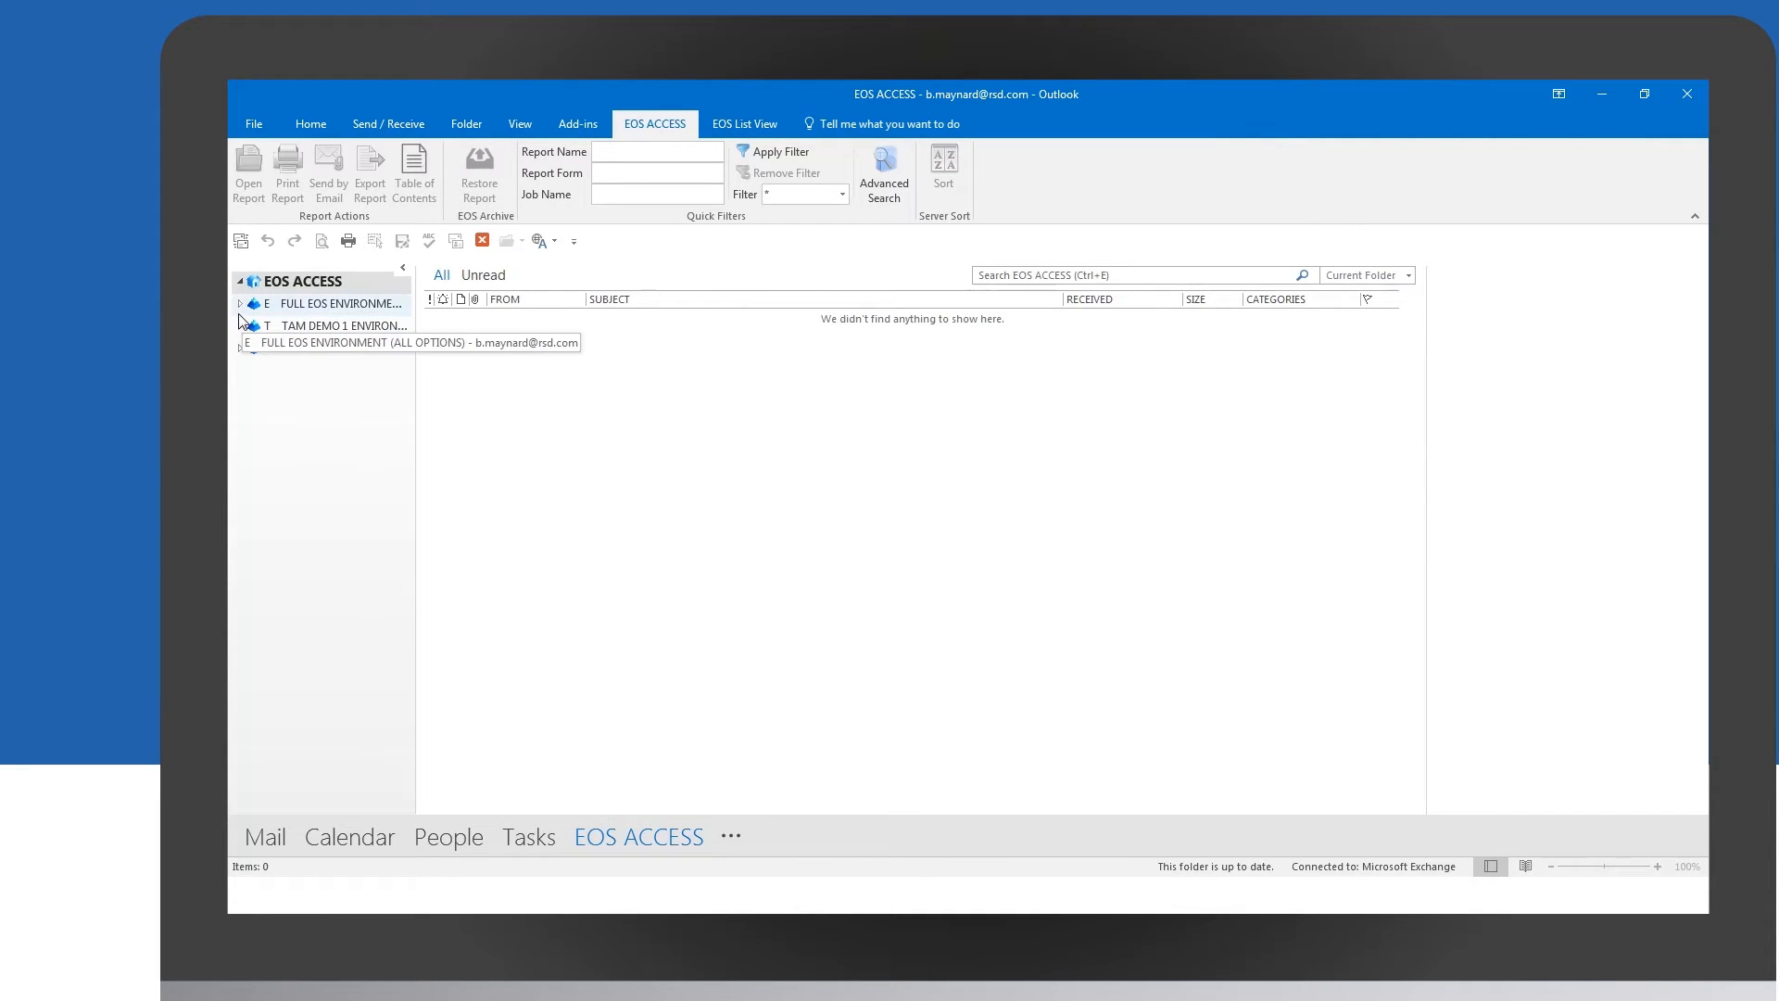
left_click(239, 302)
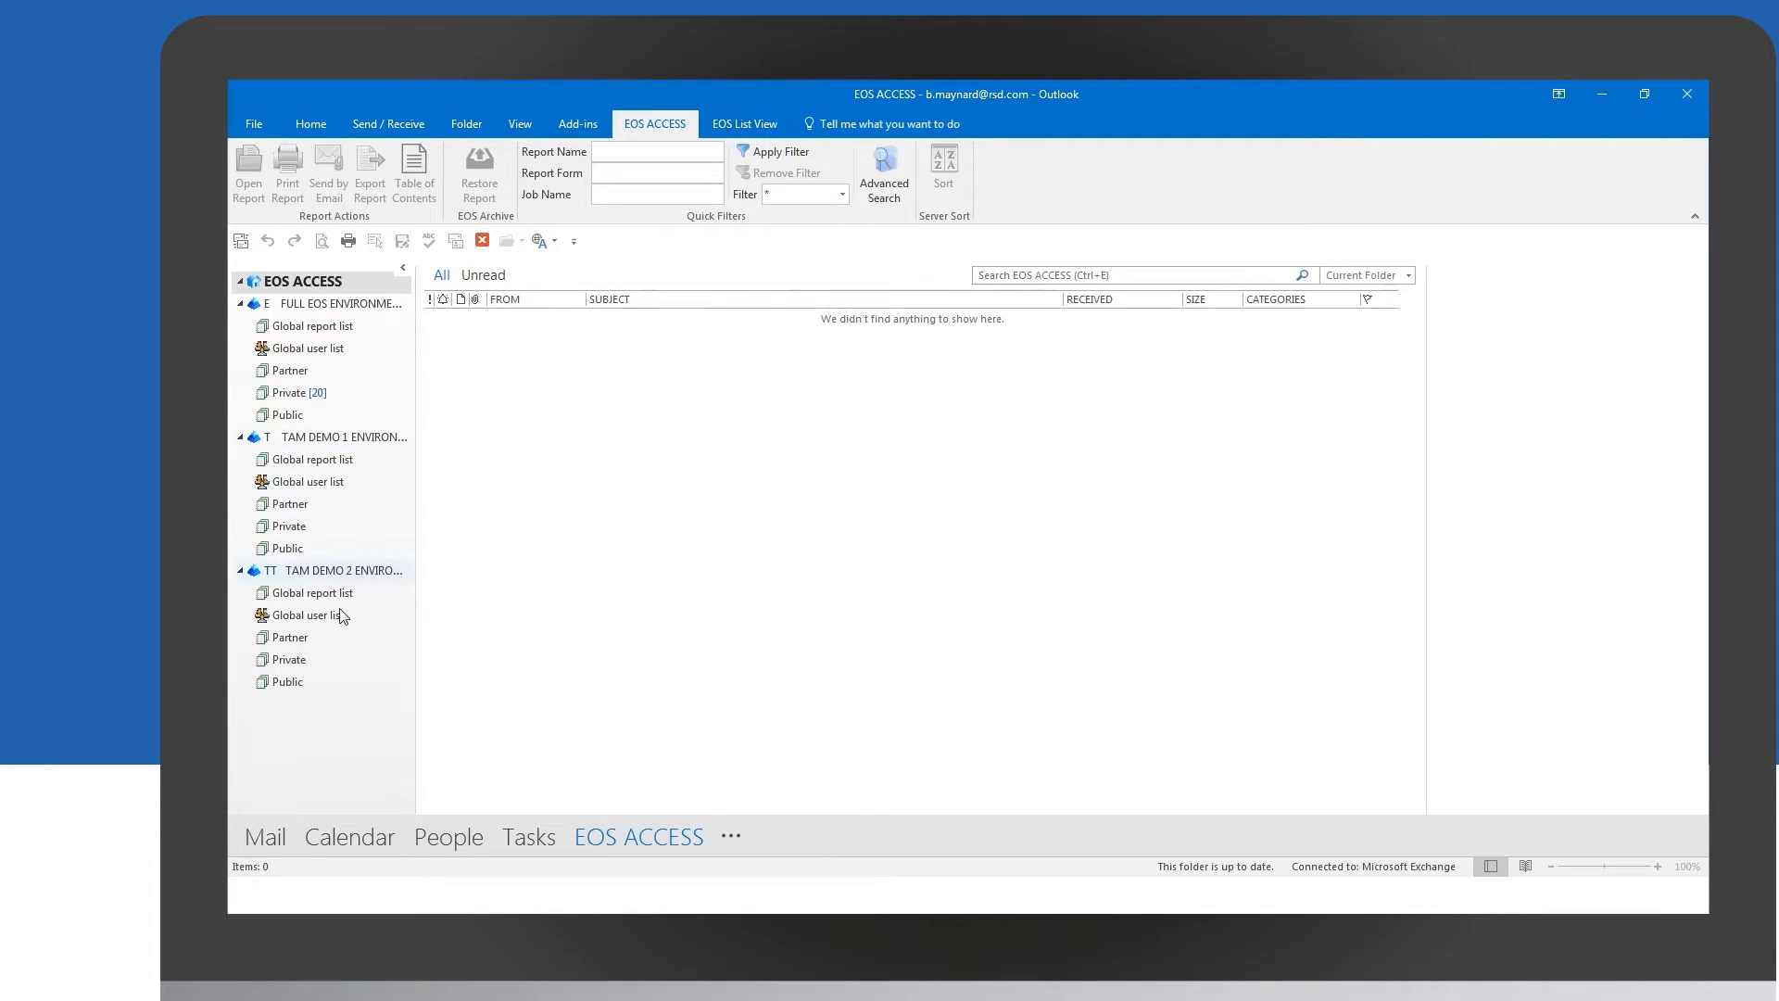
Open the Private folder under FULL EOS ENVIRONMENT, listing its 20 reports.
left_click(308, 349)
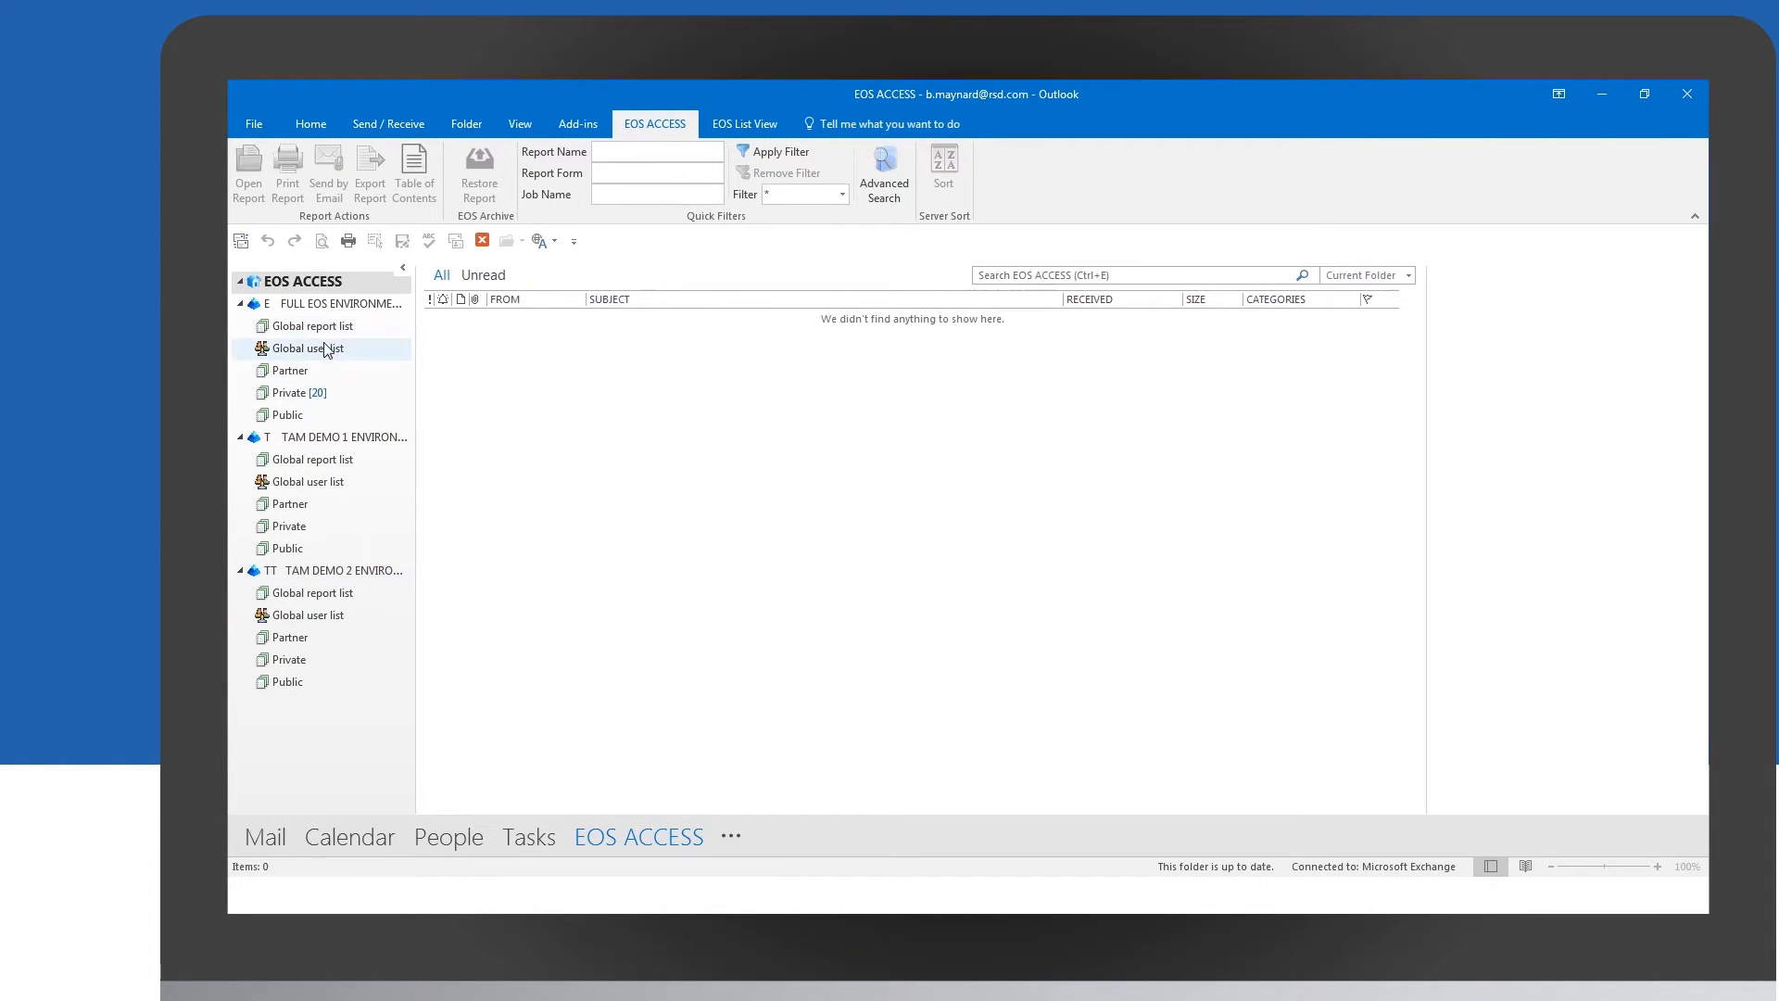
left_click(300, 391)
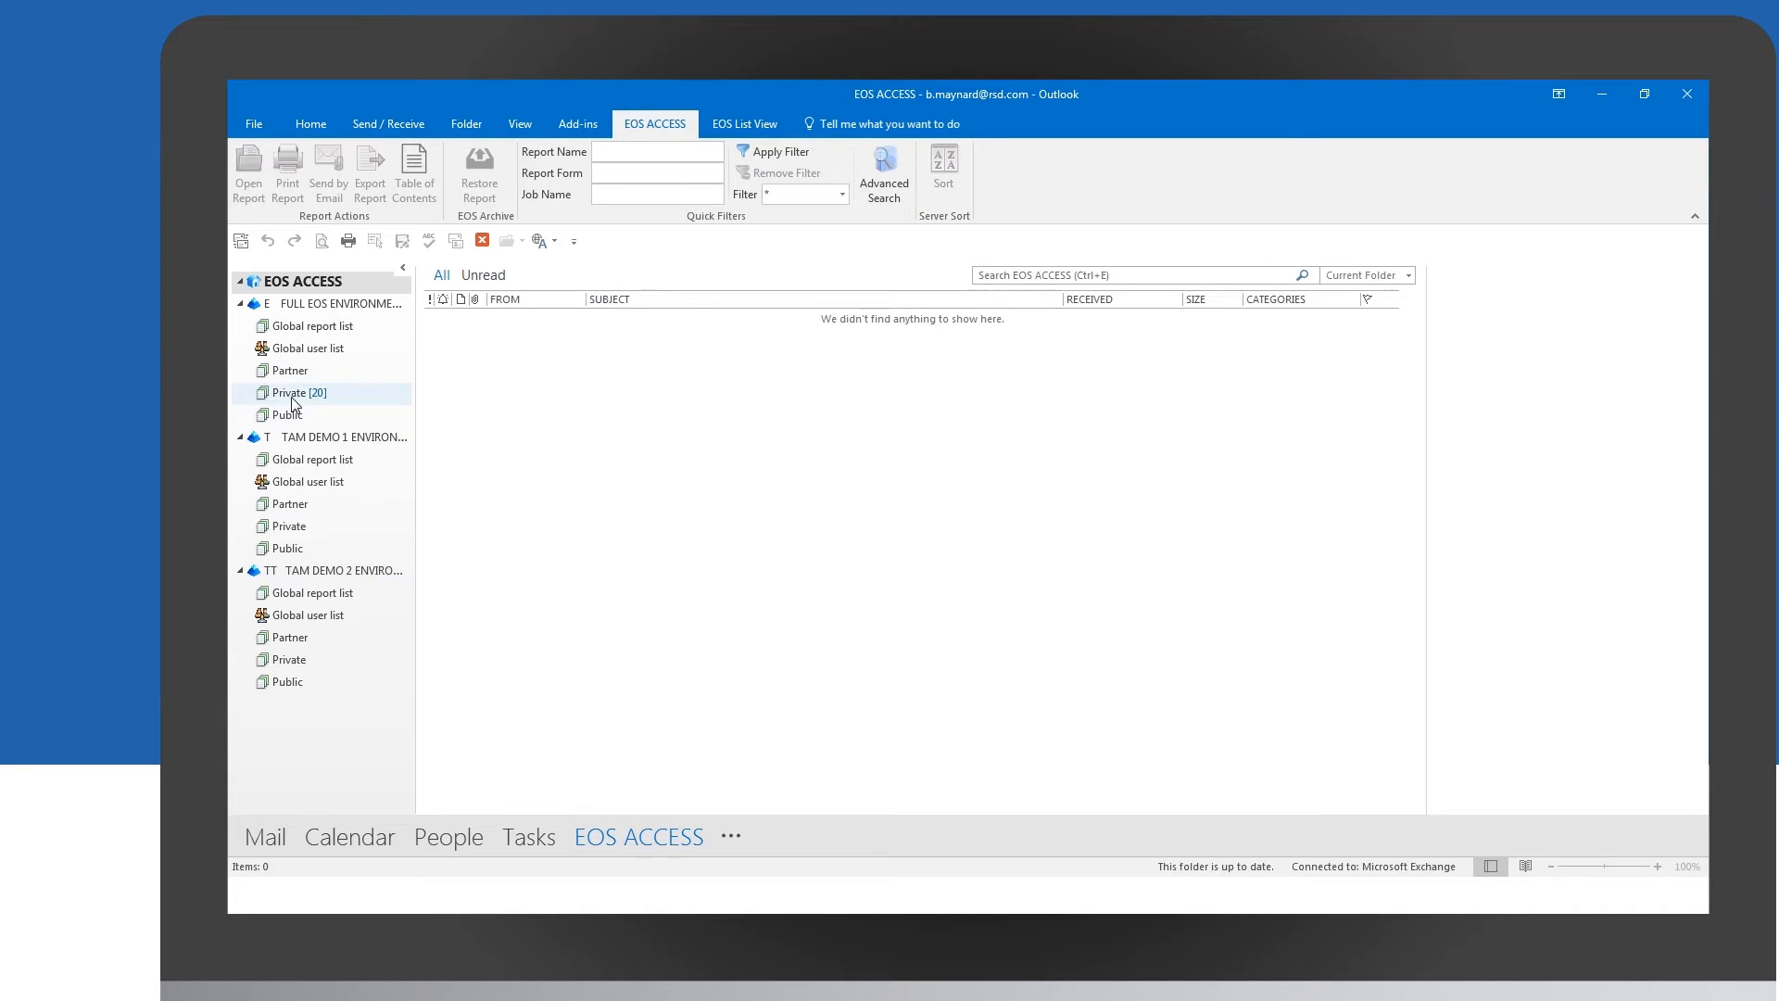
left_click(291, 393)
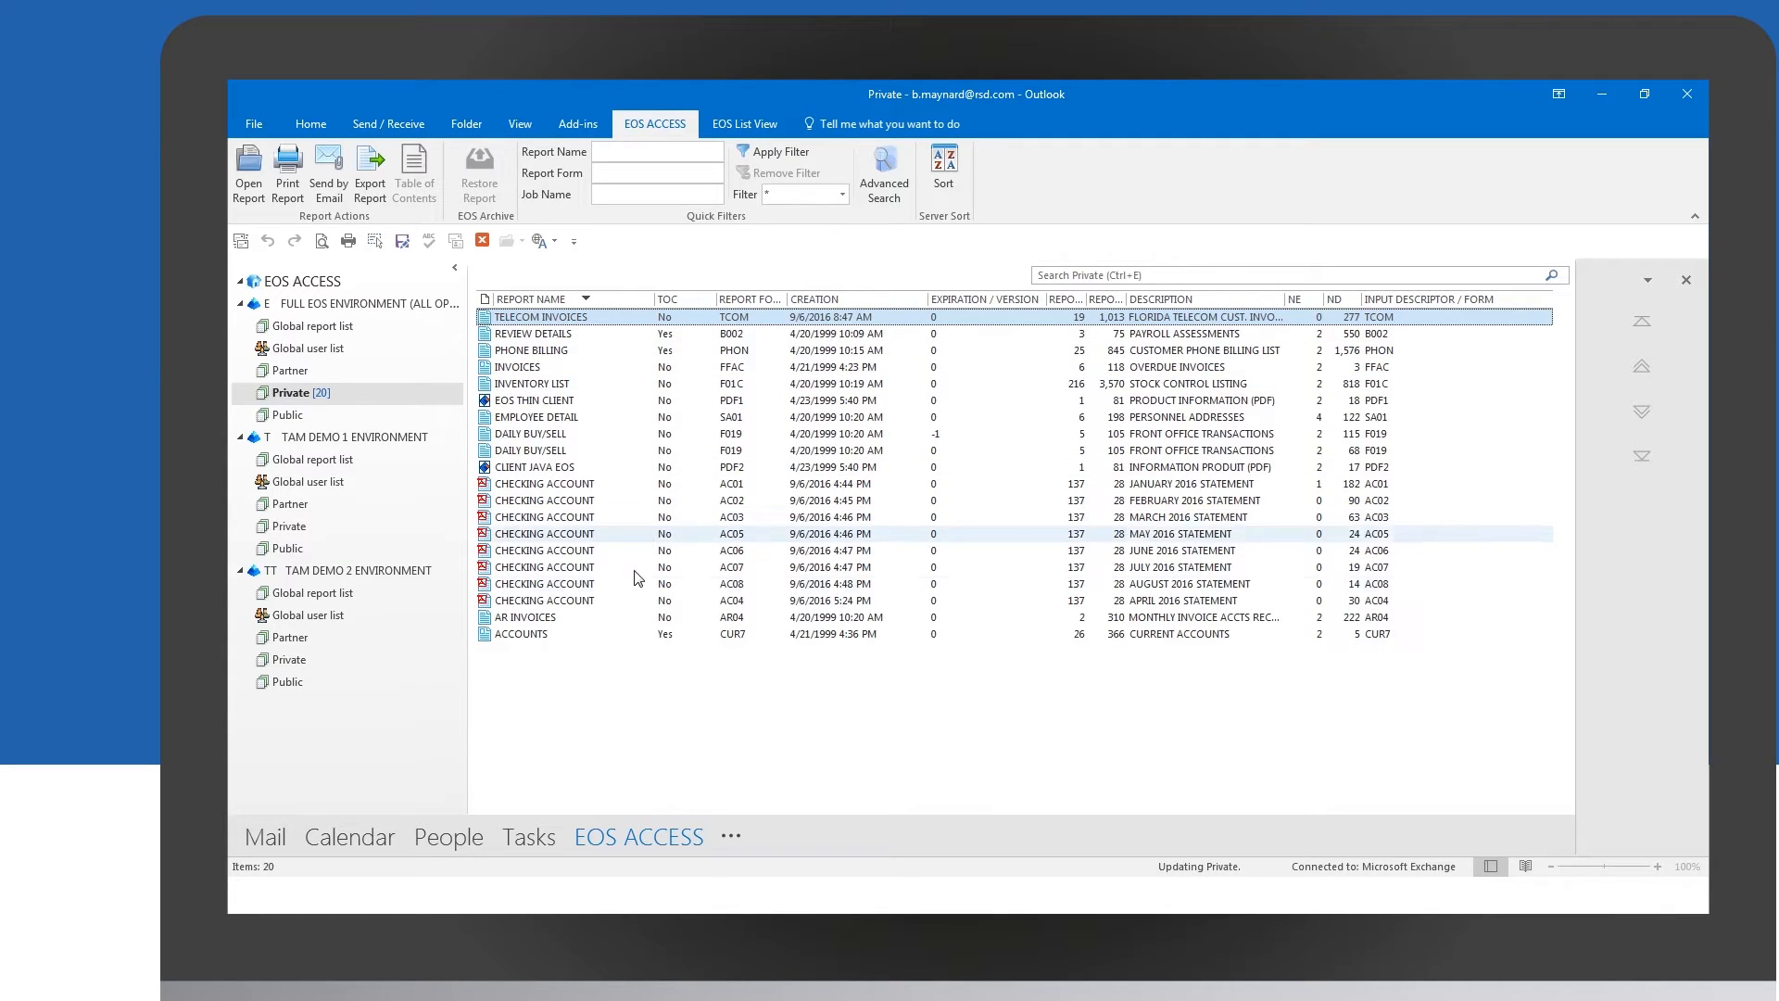
Hide the Folder Pane and set the Reading Pane to Bottom, then to Right.
left_click(534, 467)
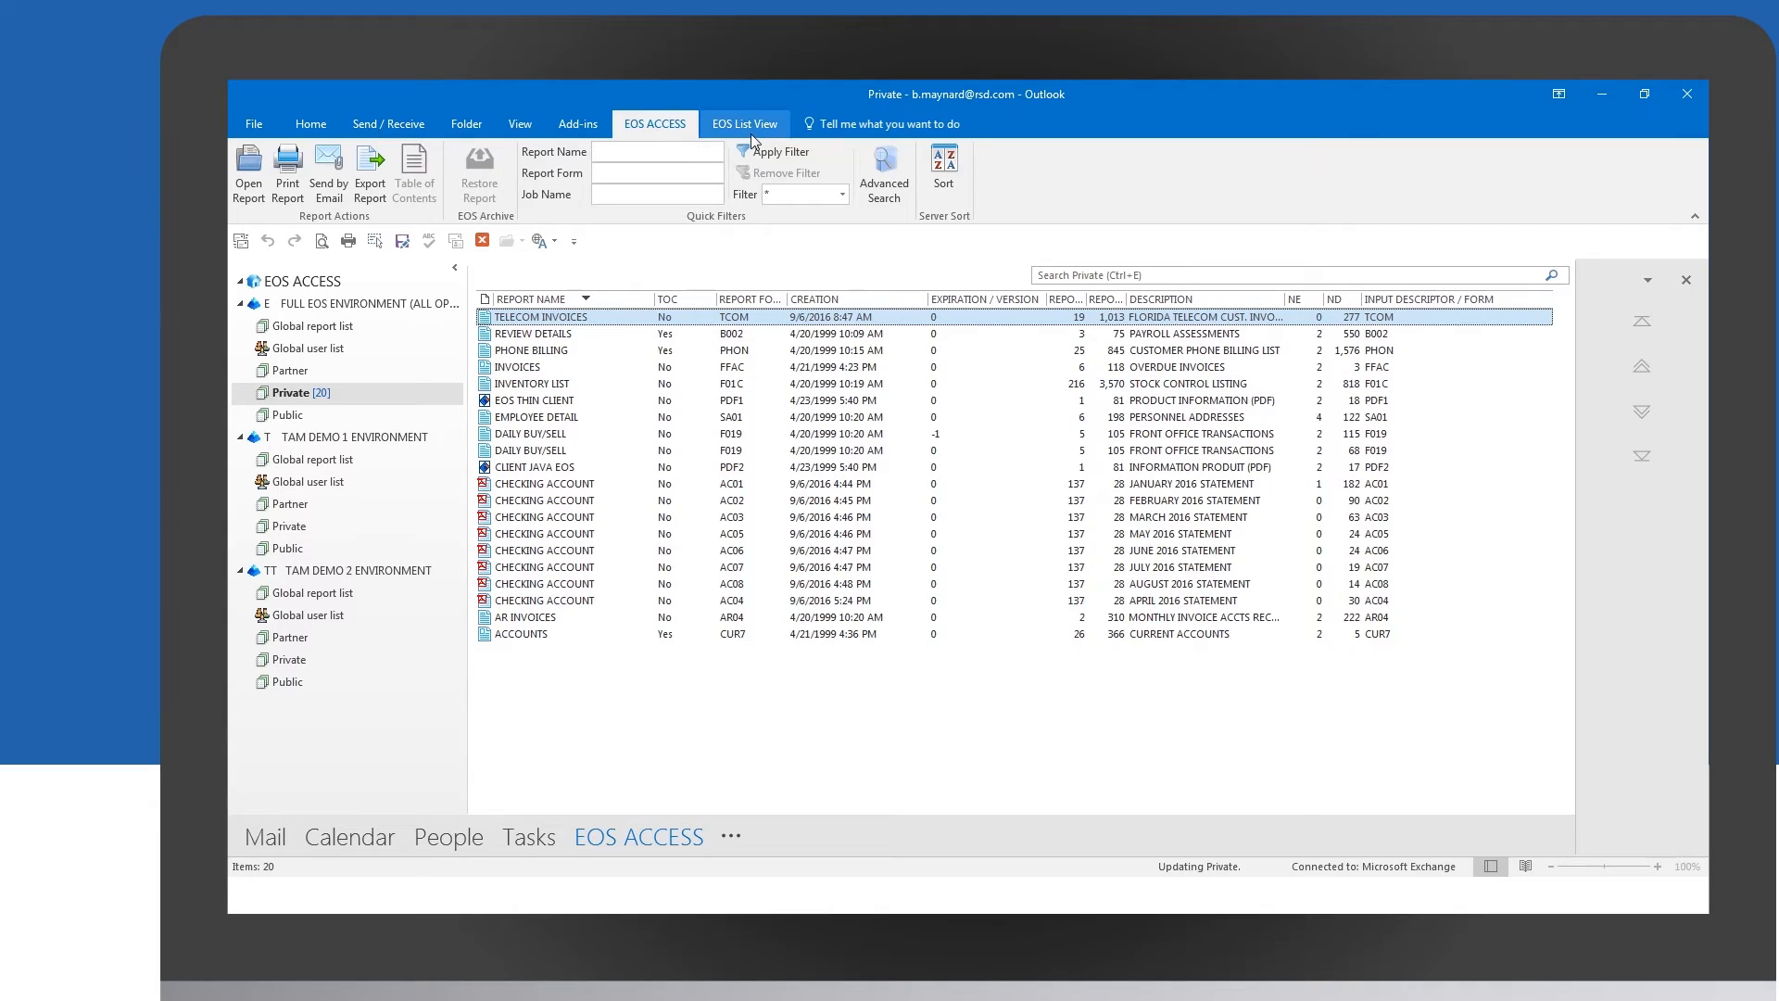
left_click(745, 124)
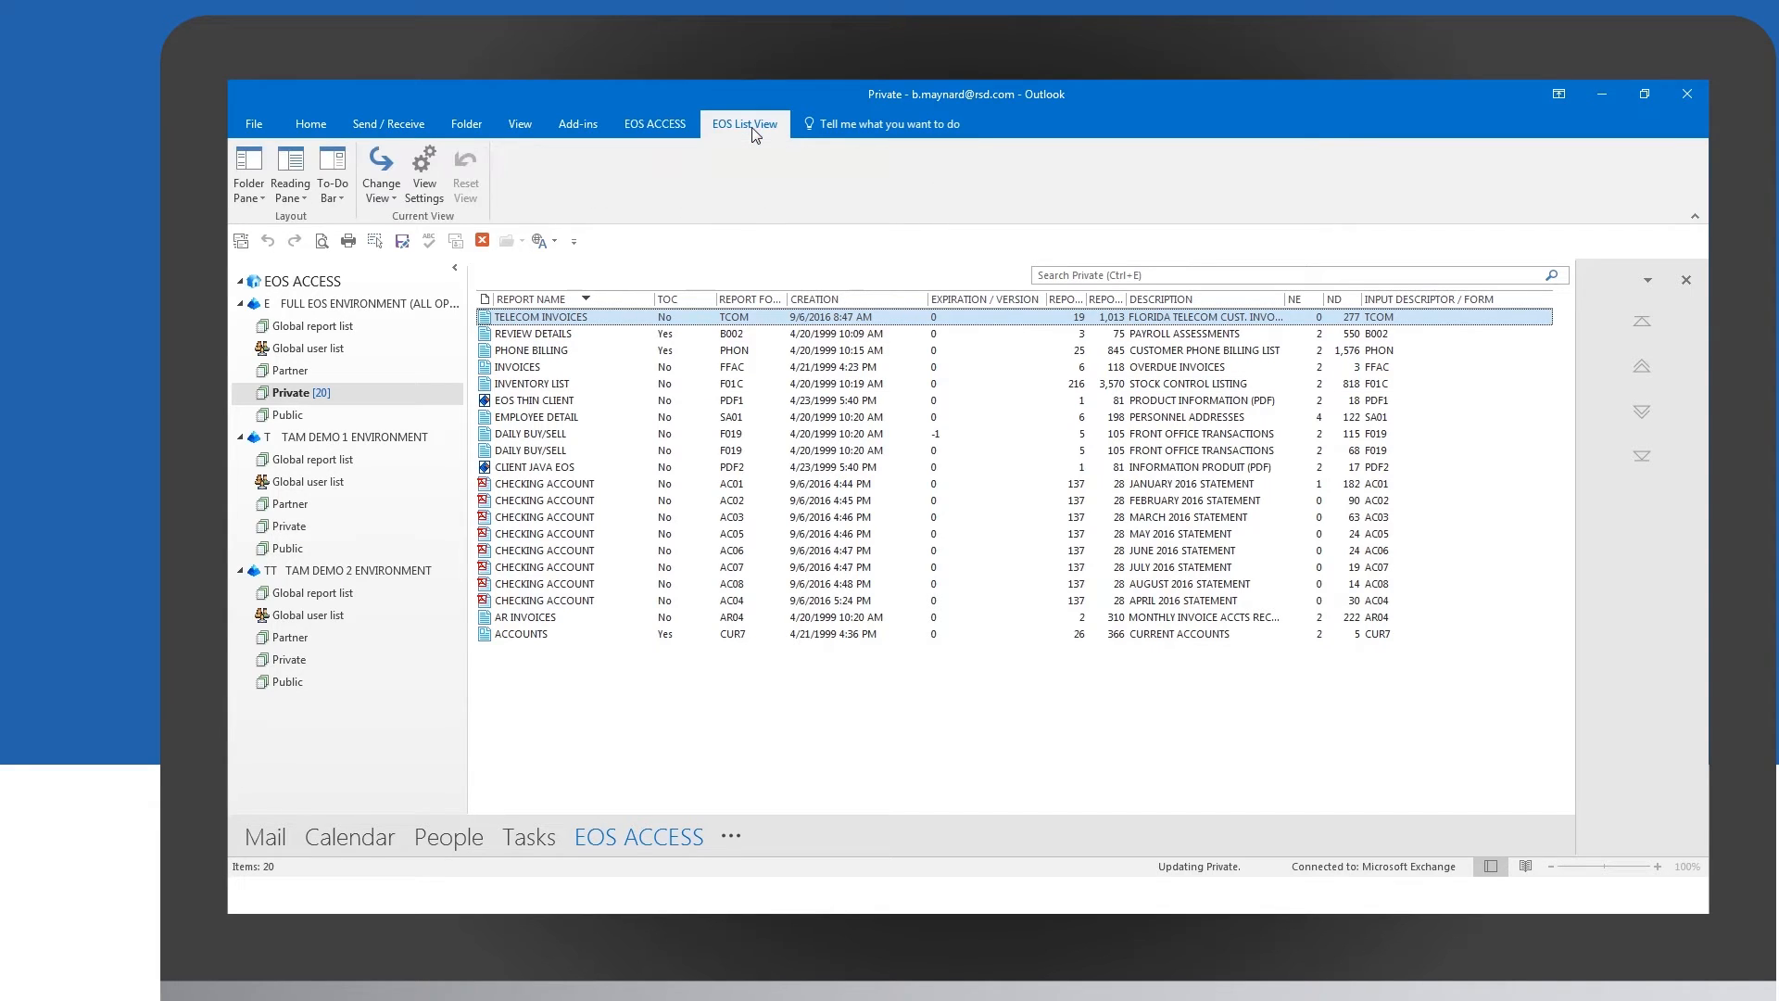
left_click(247, 170)
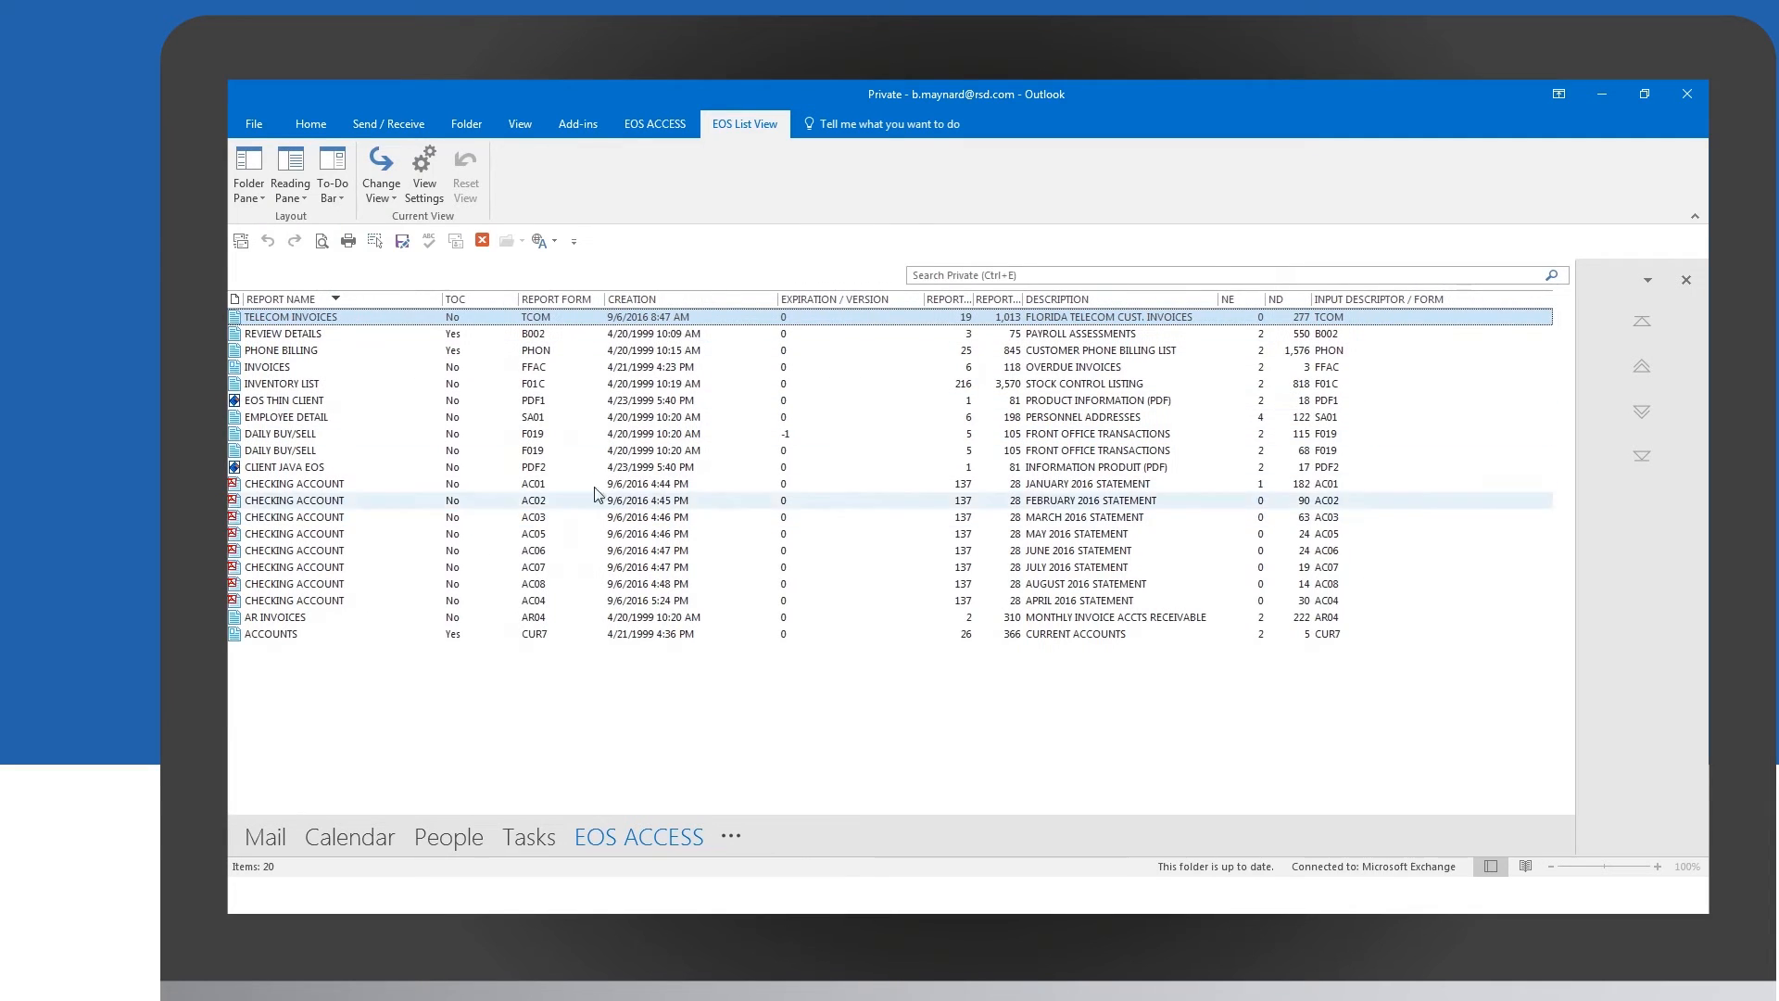
left_click(289, 171)
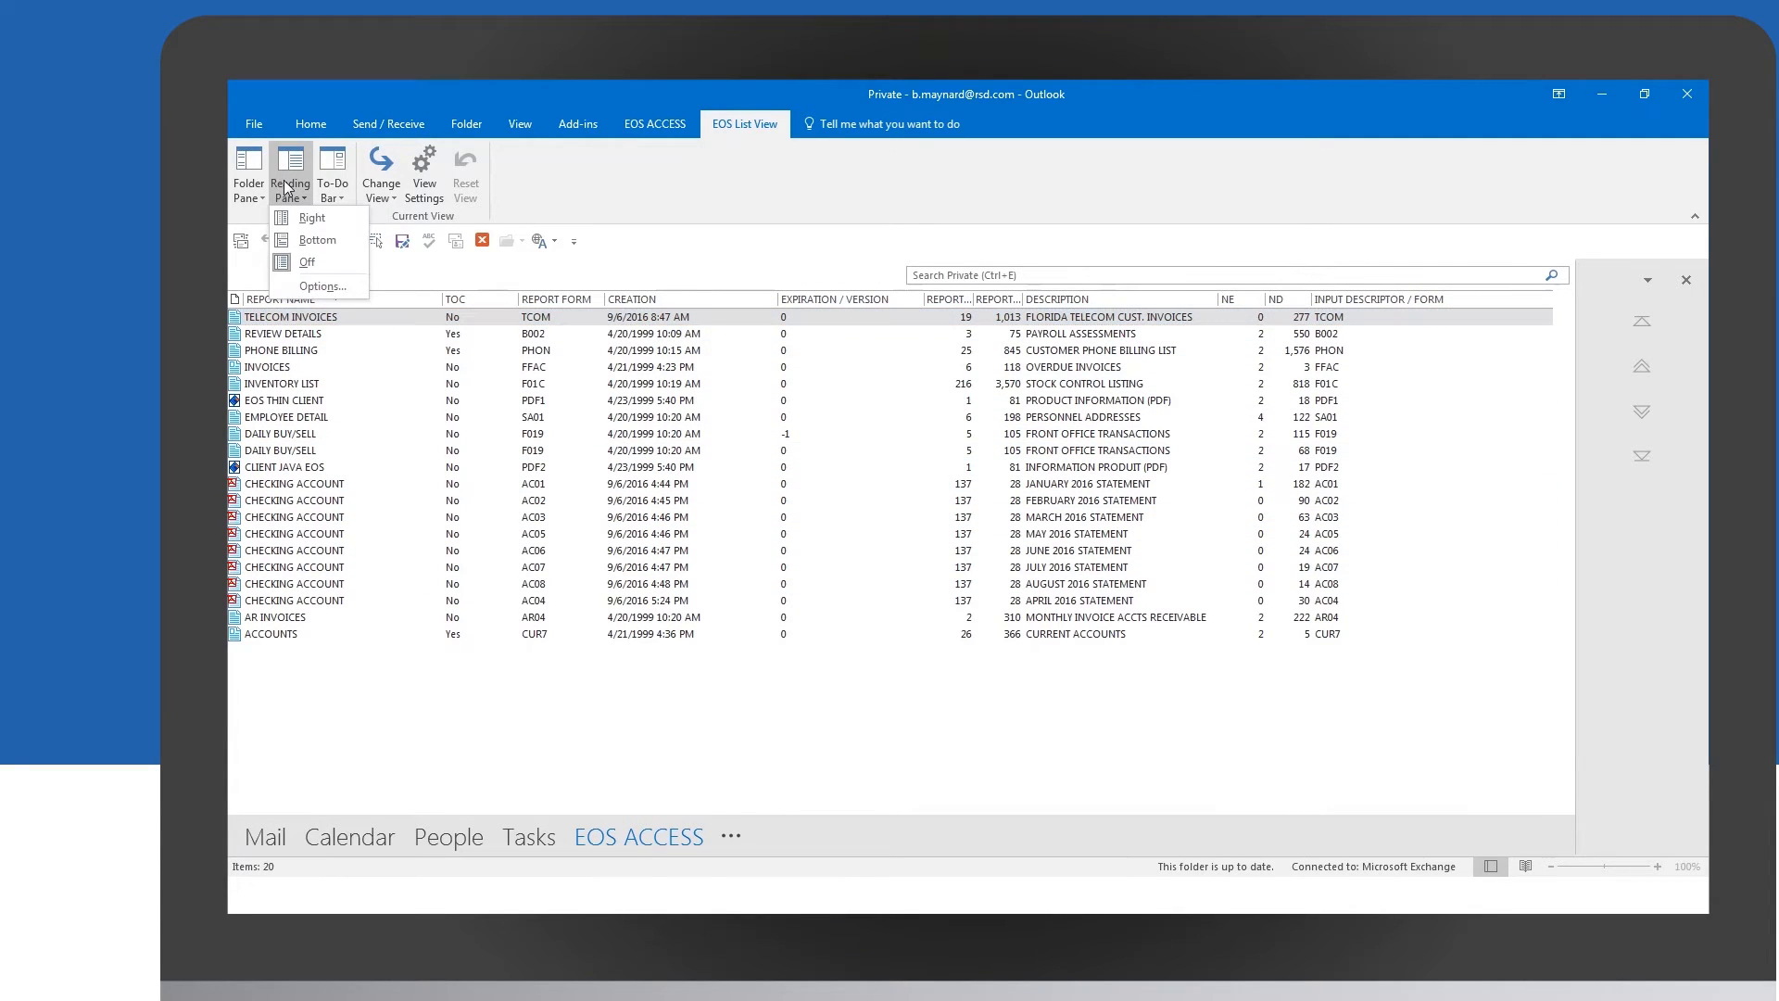
left_click(317, 240)
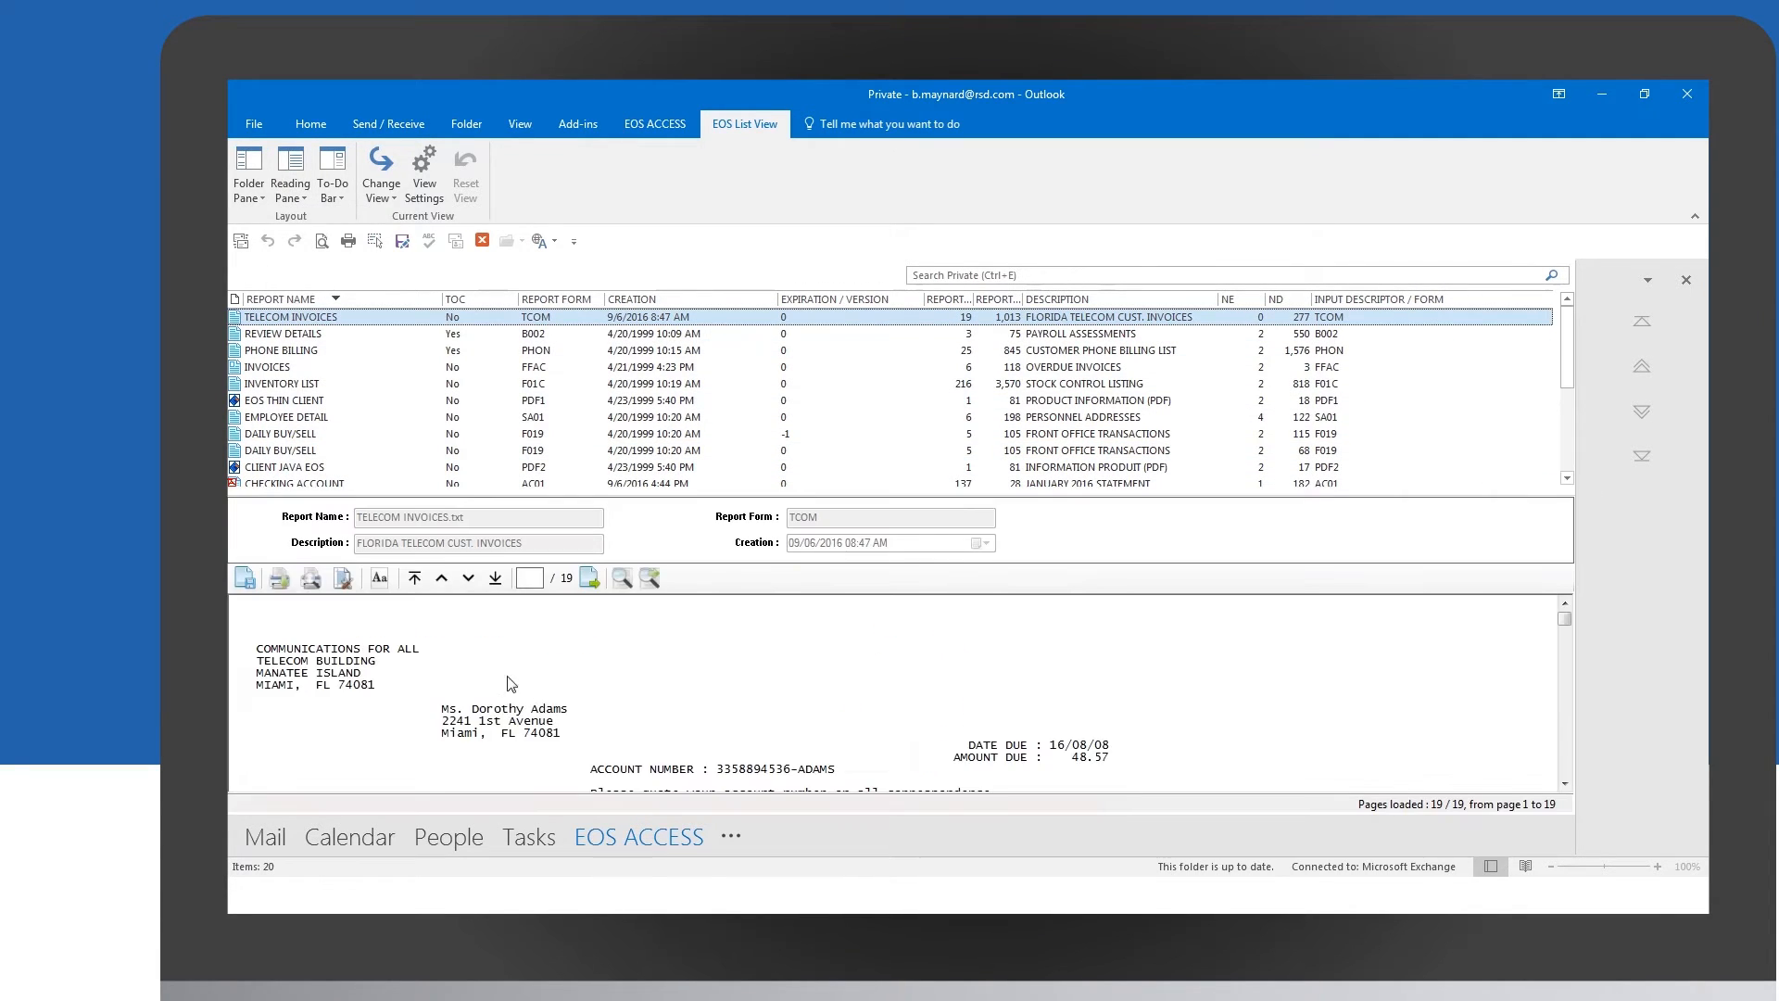
left_click(291, 172)
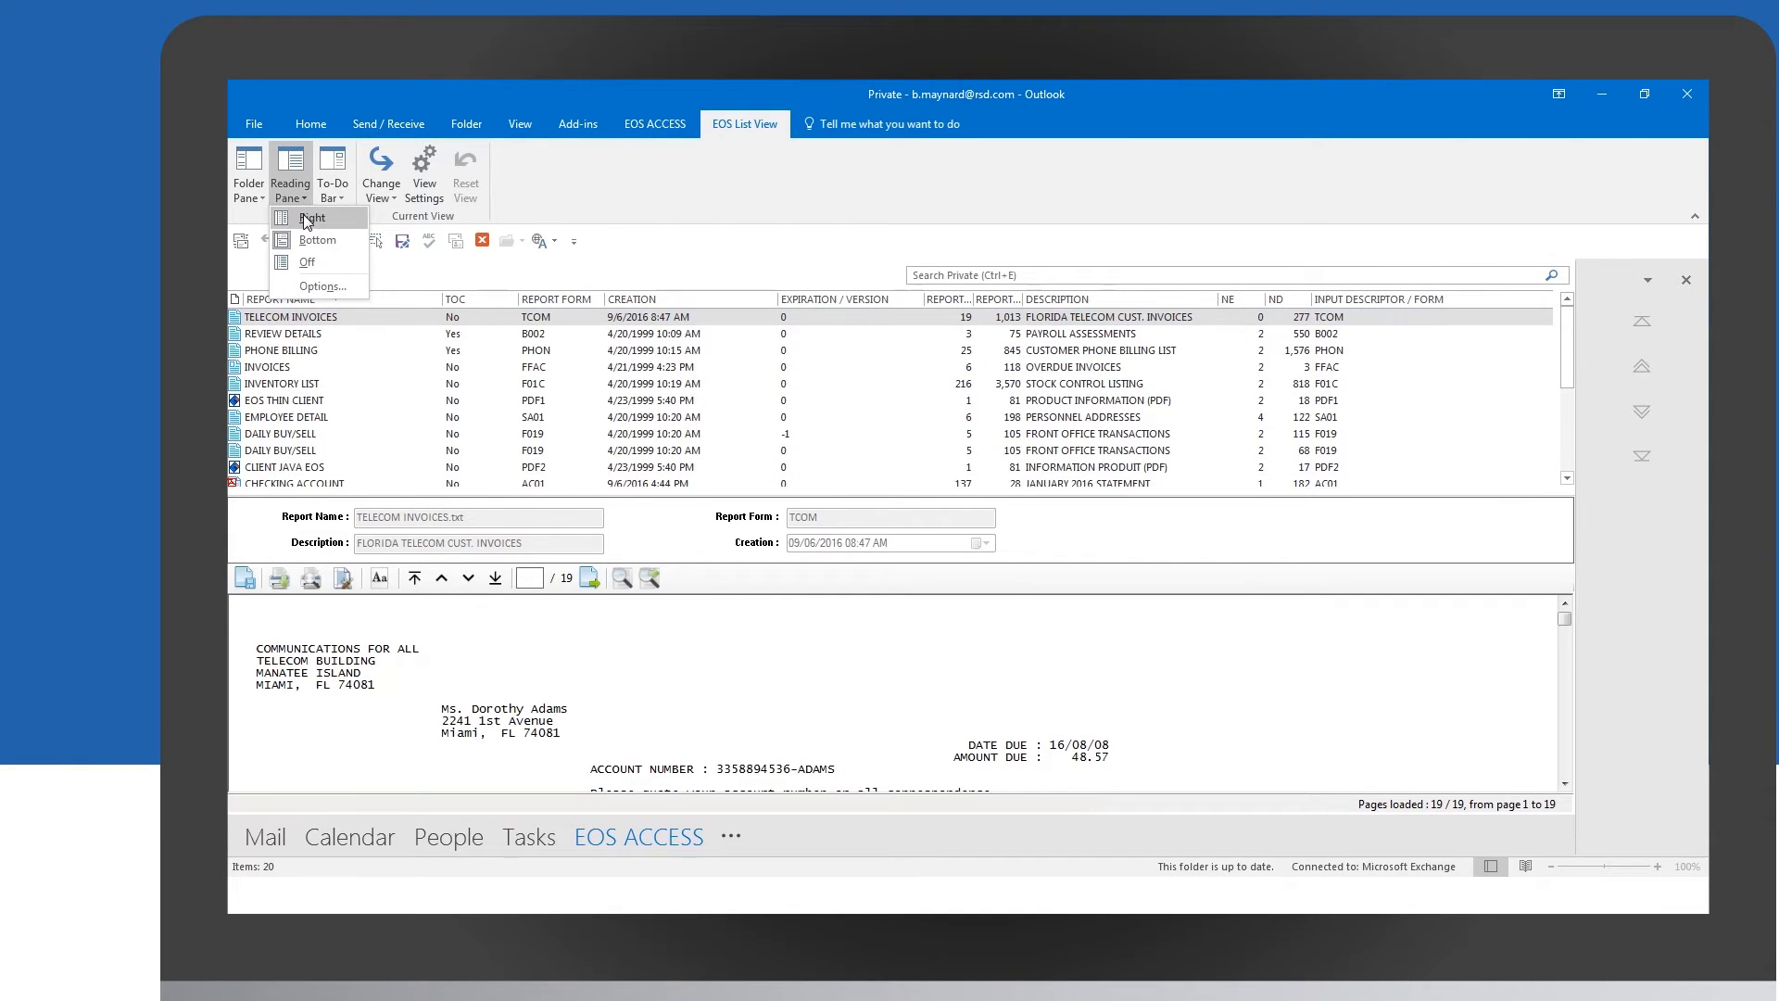
left_click(312, 219)
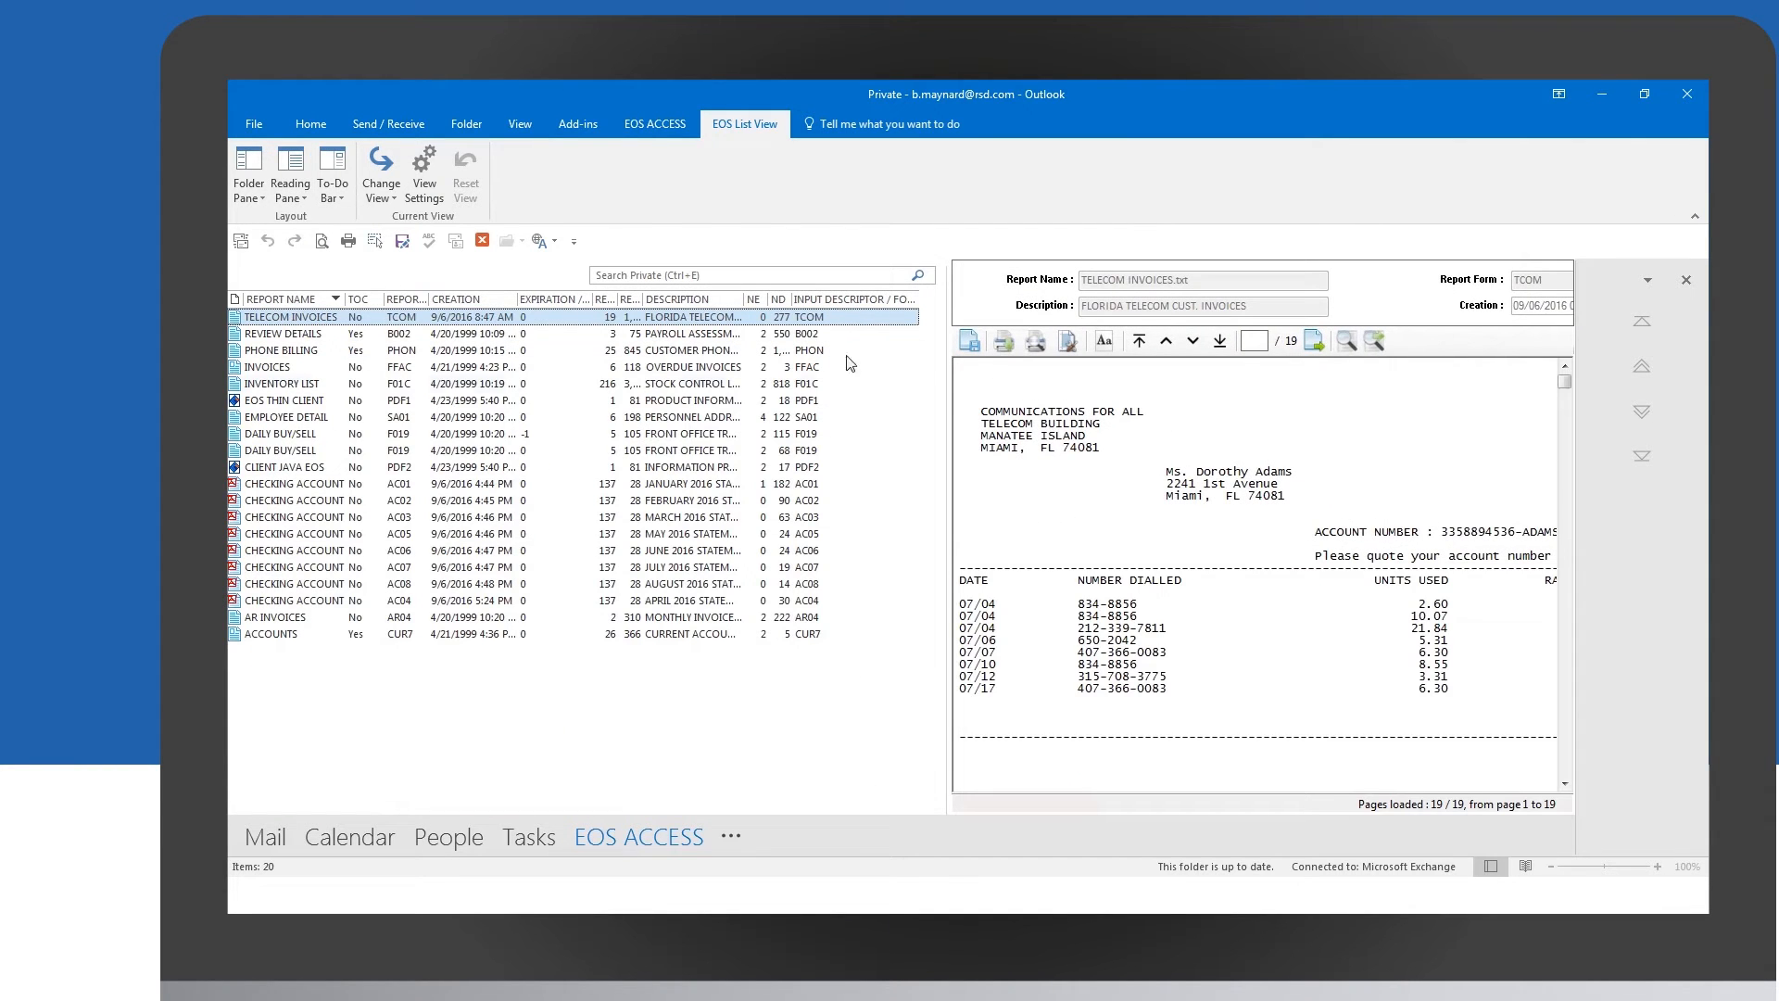
Preview PHONE BILLING, REVIEW DETAILS, then TELECOM INVOICES in the reading pane.
left_click(284, 350)
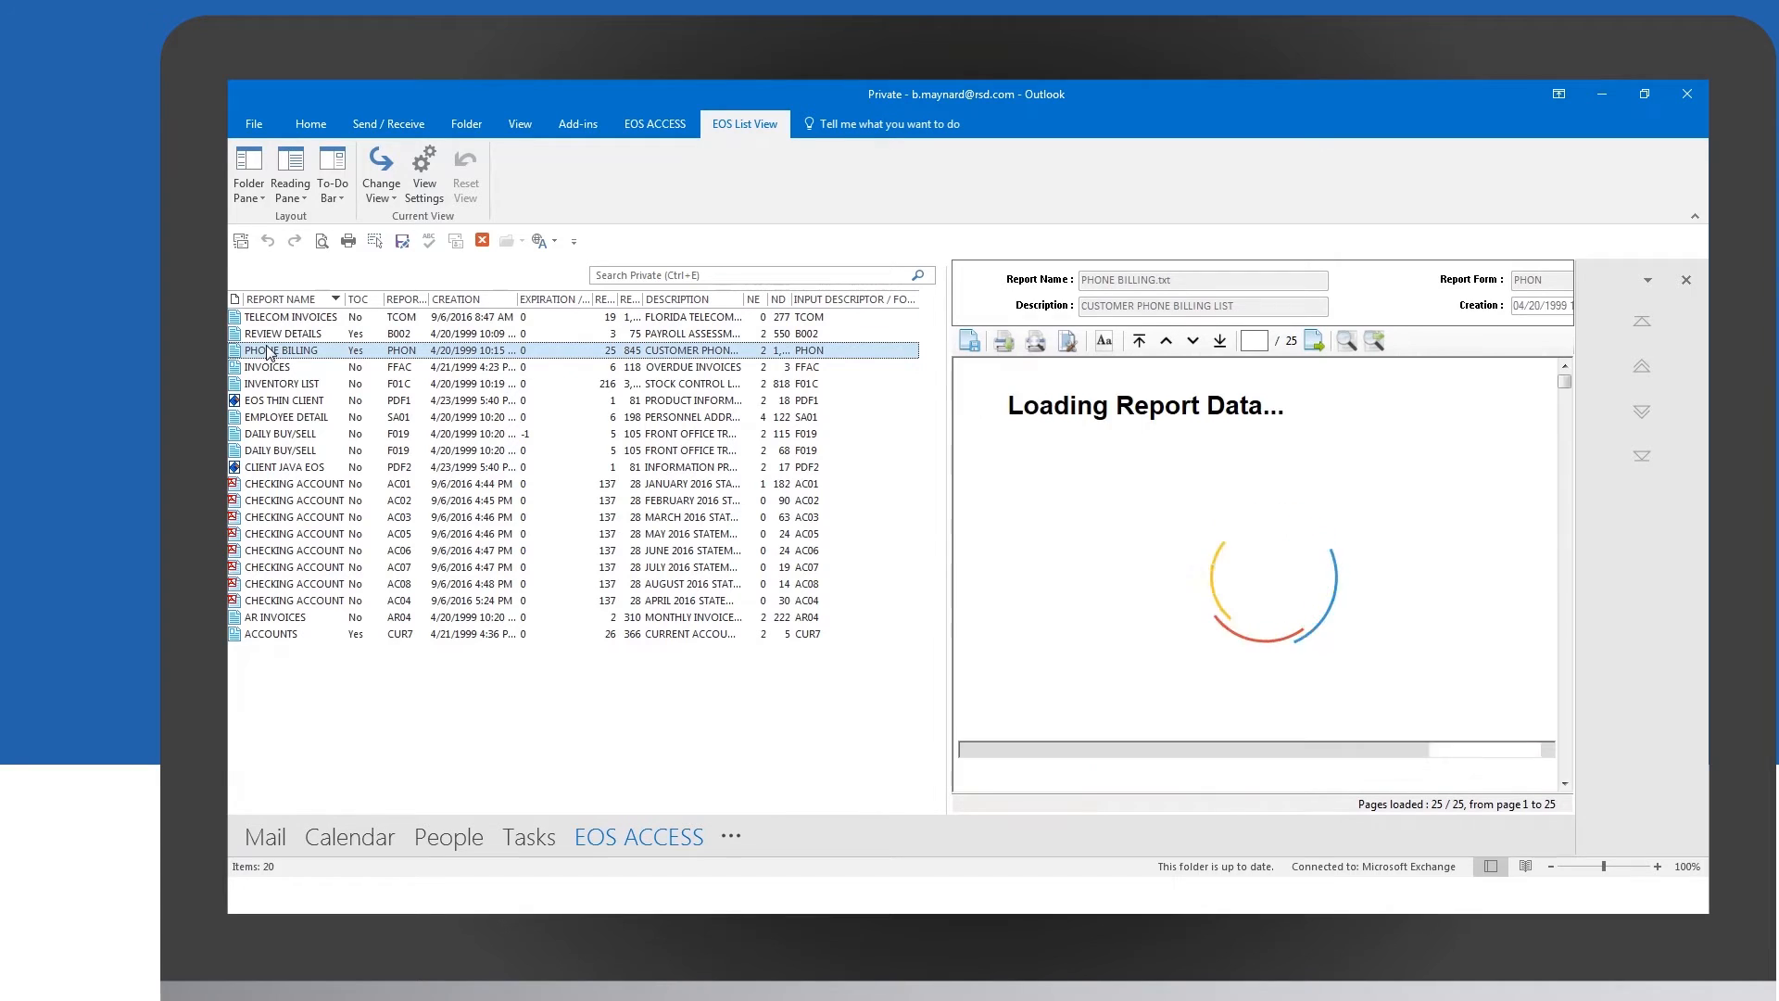
left_click(283, 332)
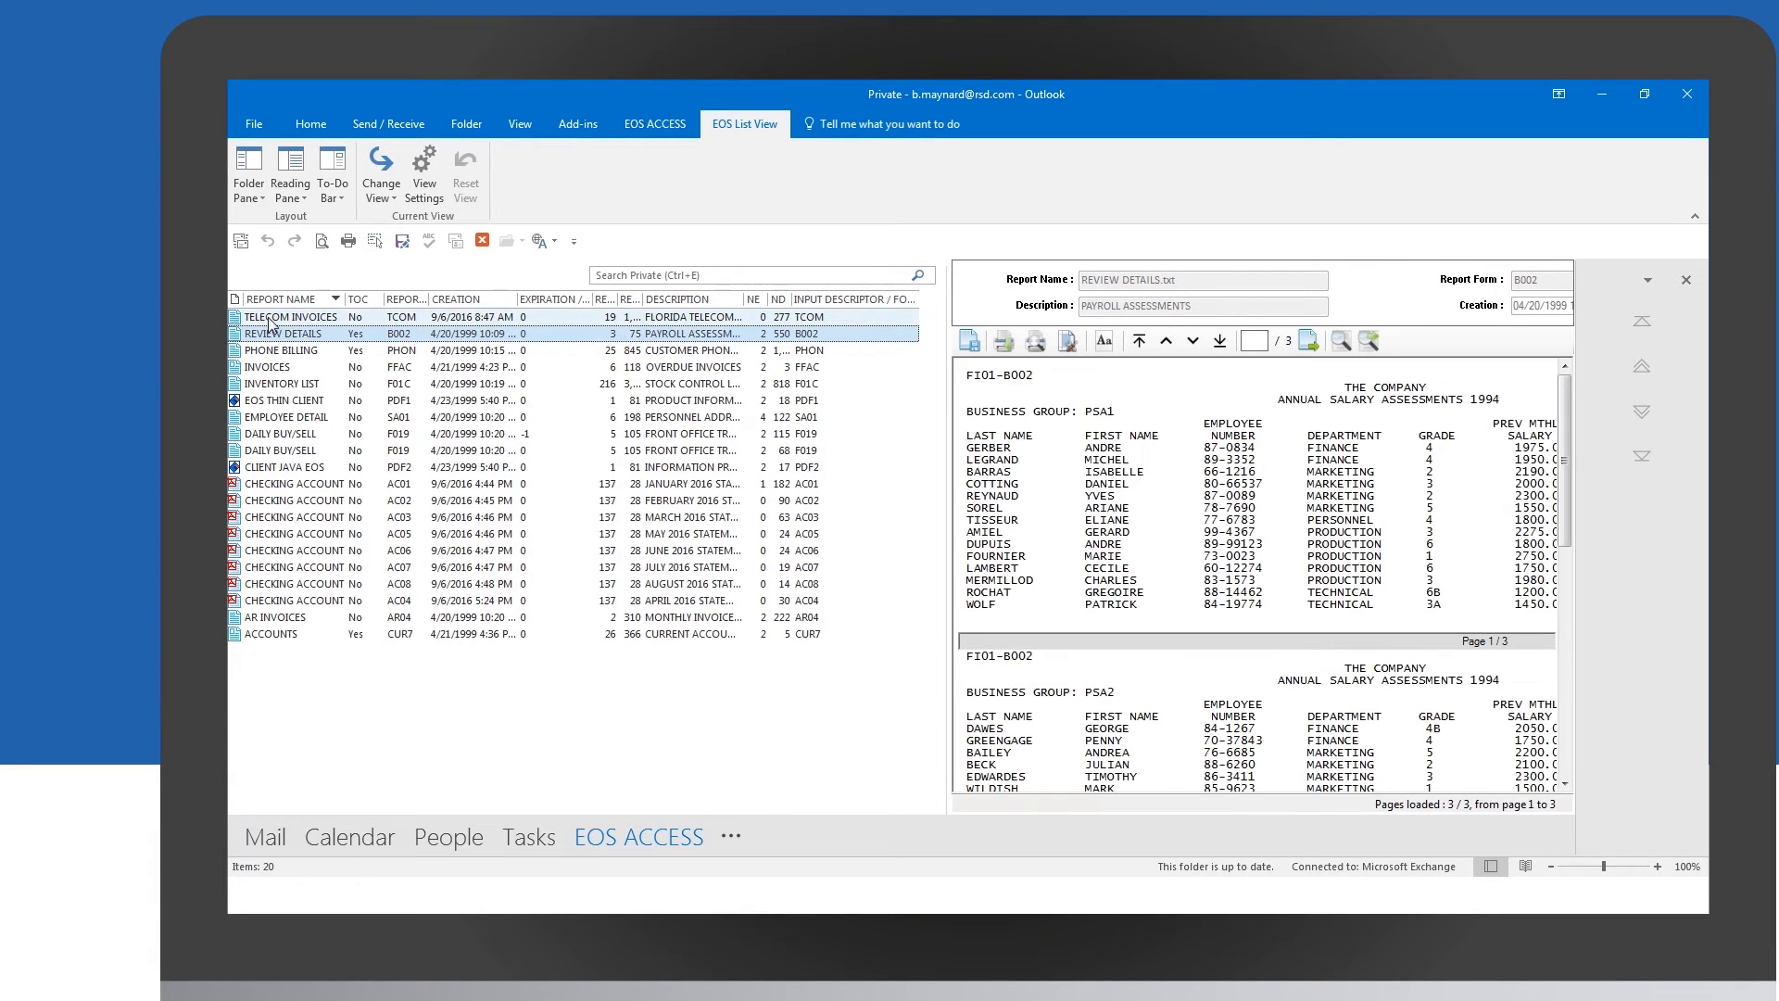
left_click(291, 317)
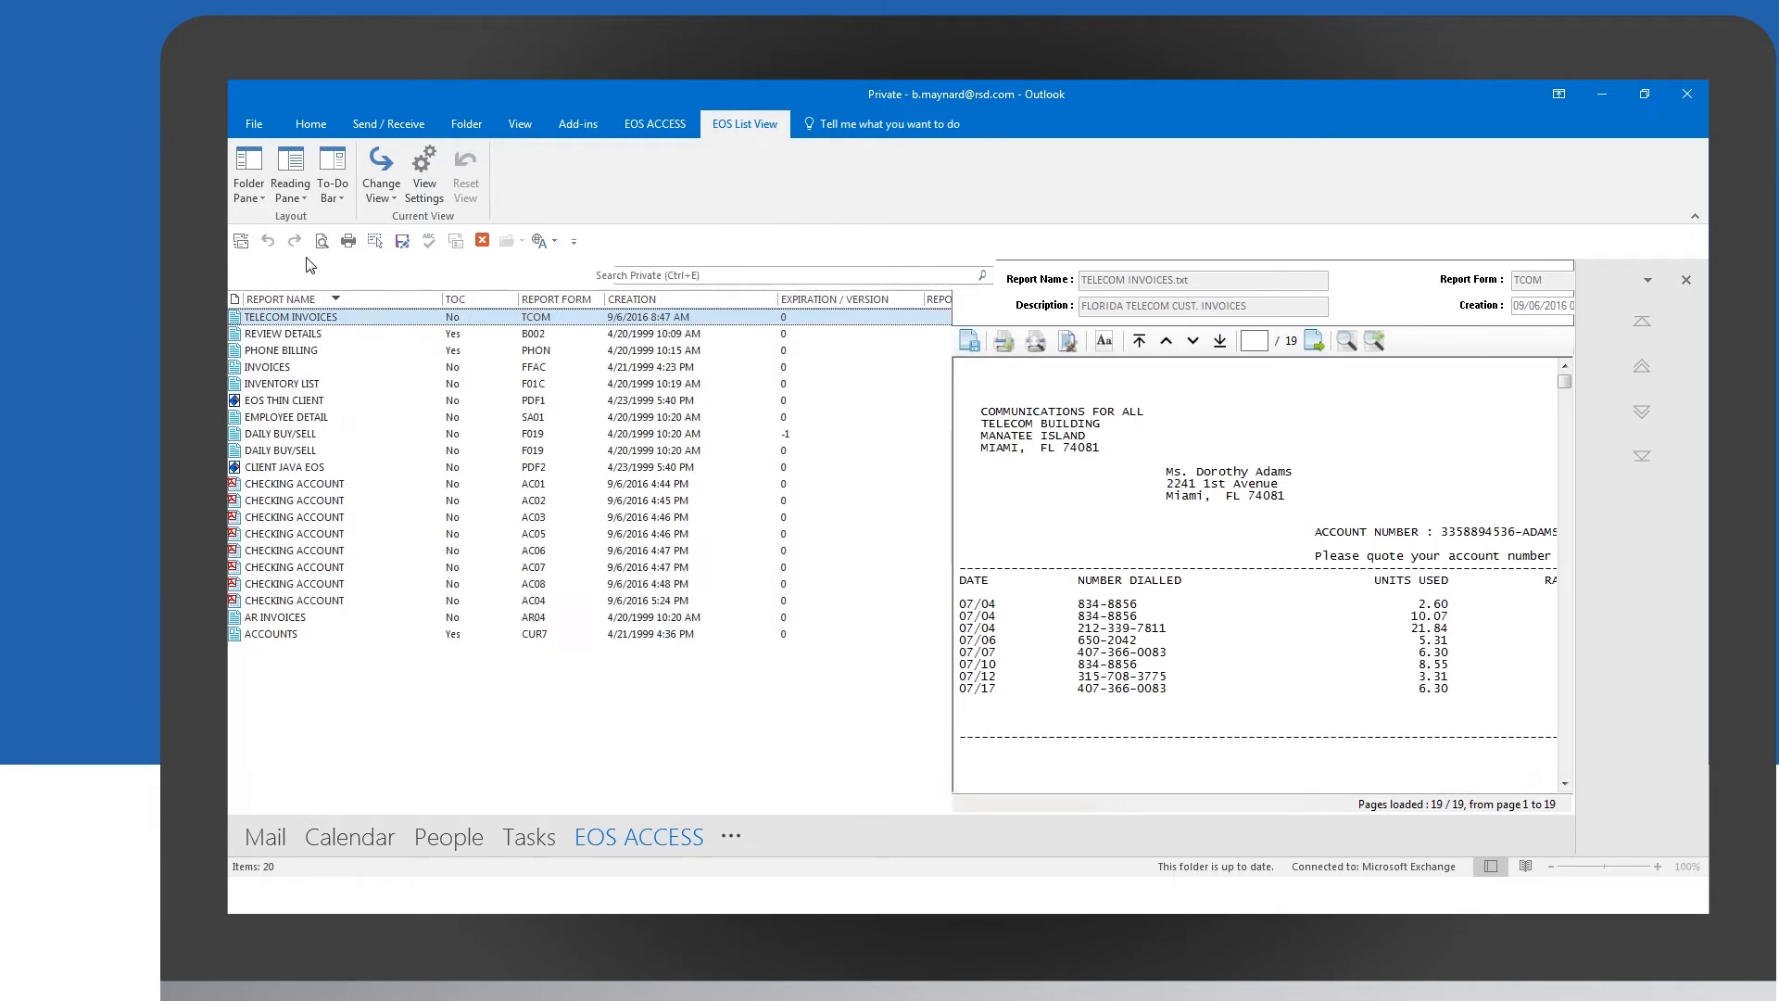
Filter the Private list to AC* report forms, leaving the eight Checking Account statements.
left_click(655, 124)
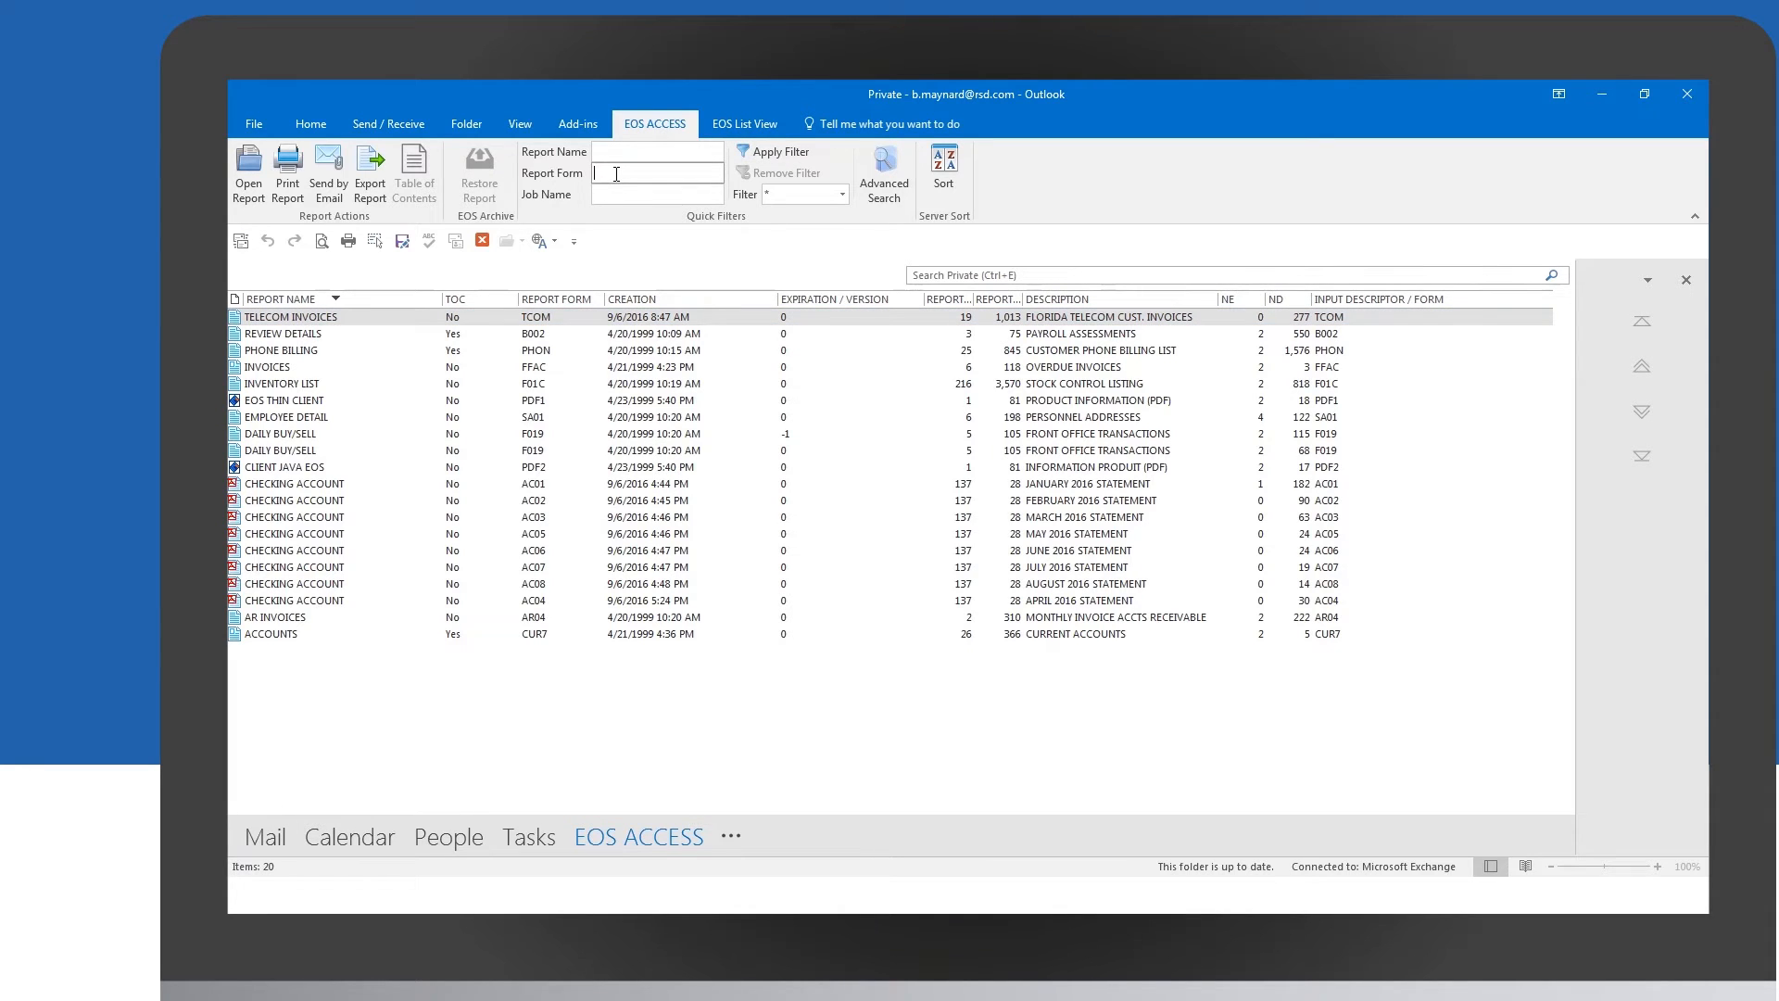
type("AC*")
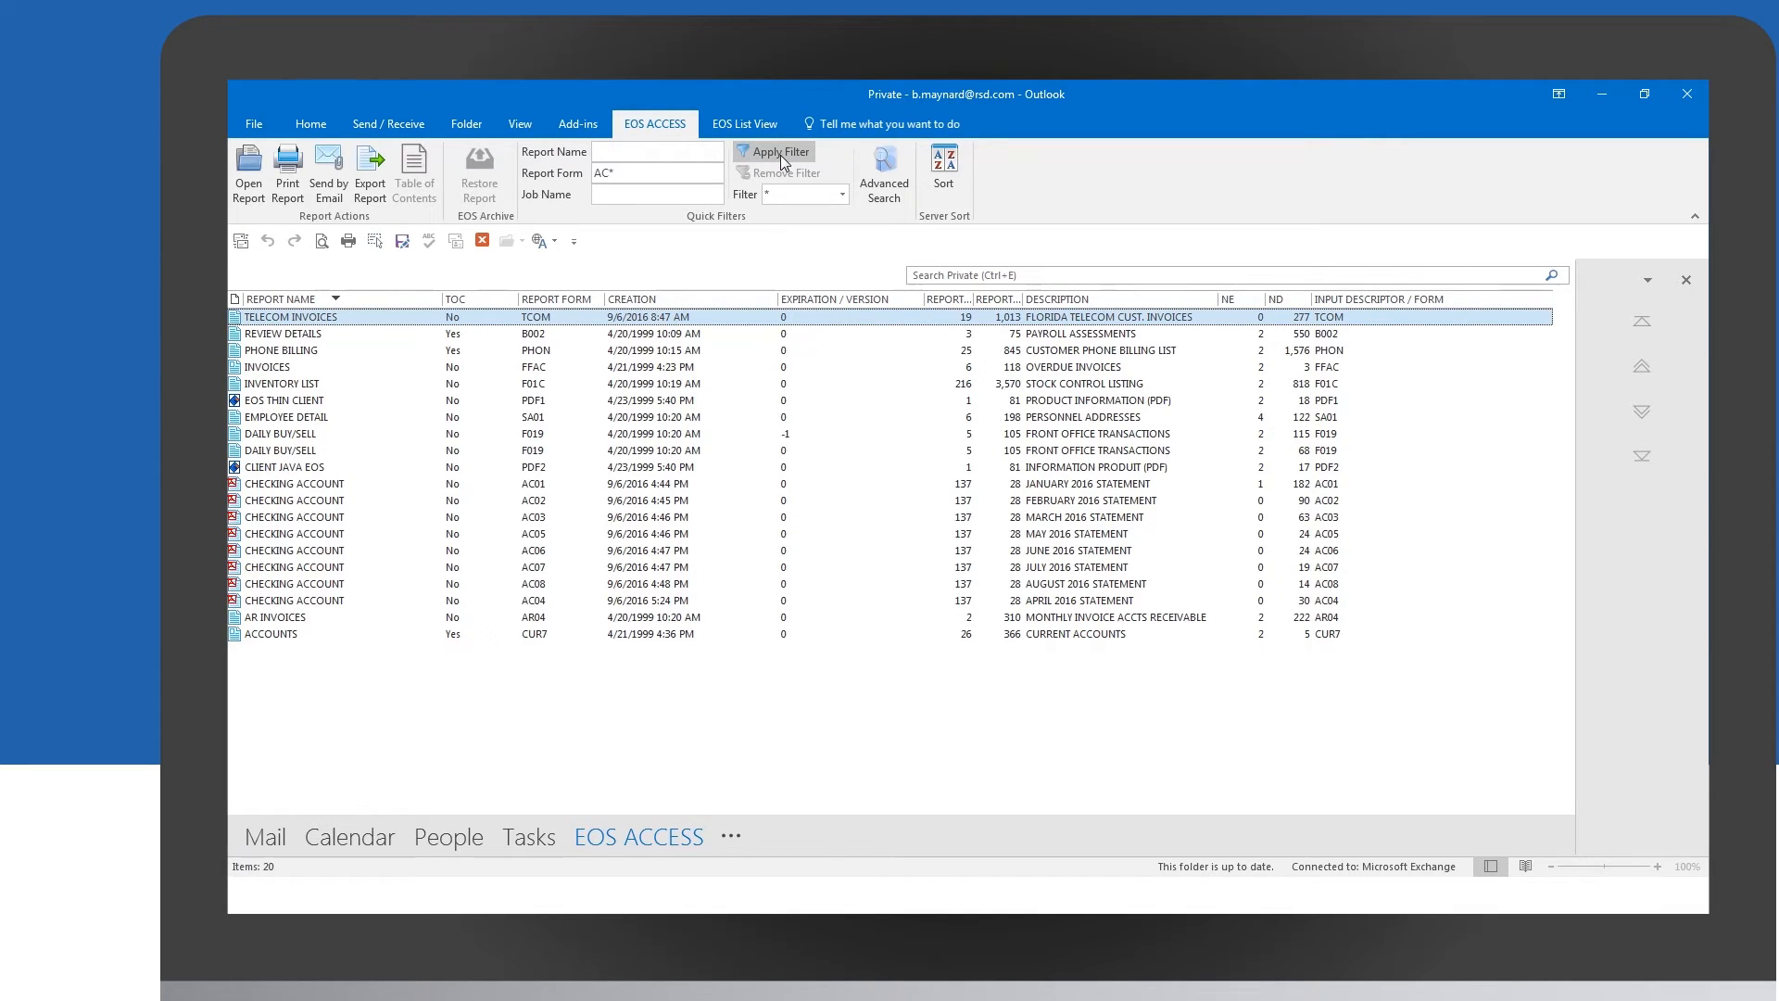
left_click(780, 150)
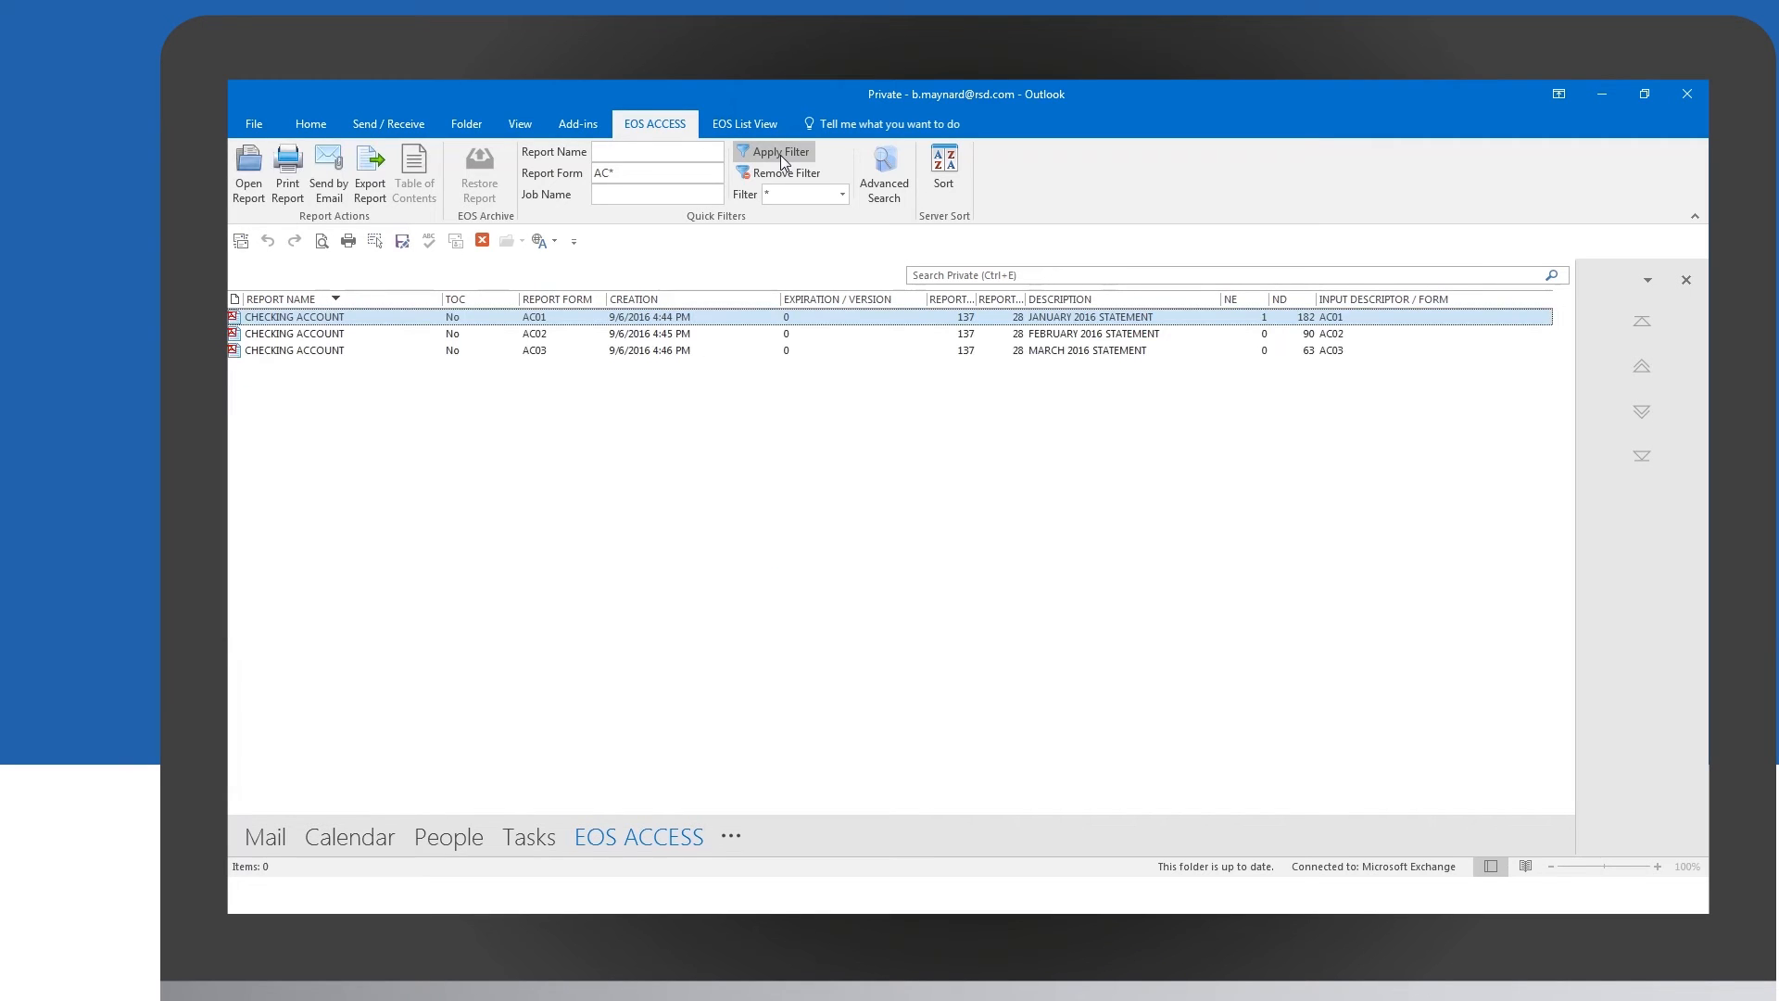
left_click(773, 151)
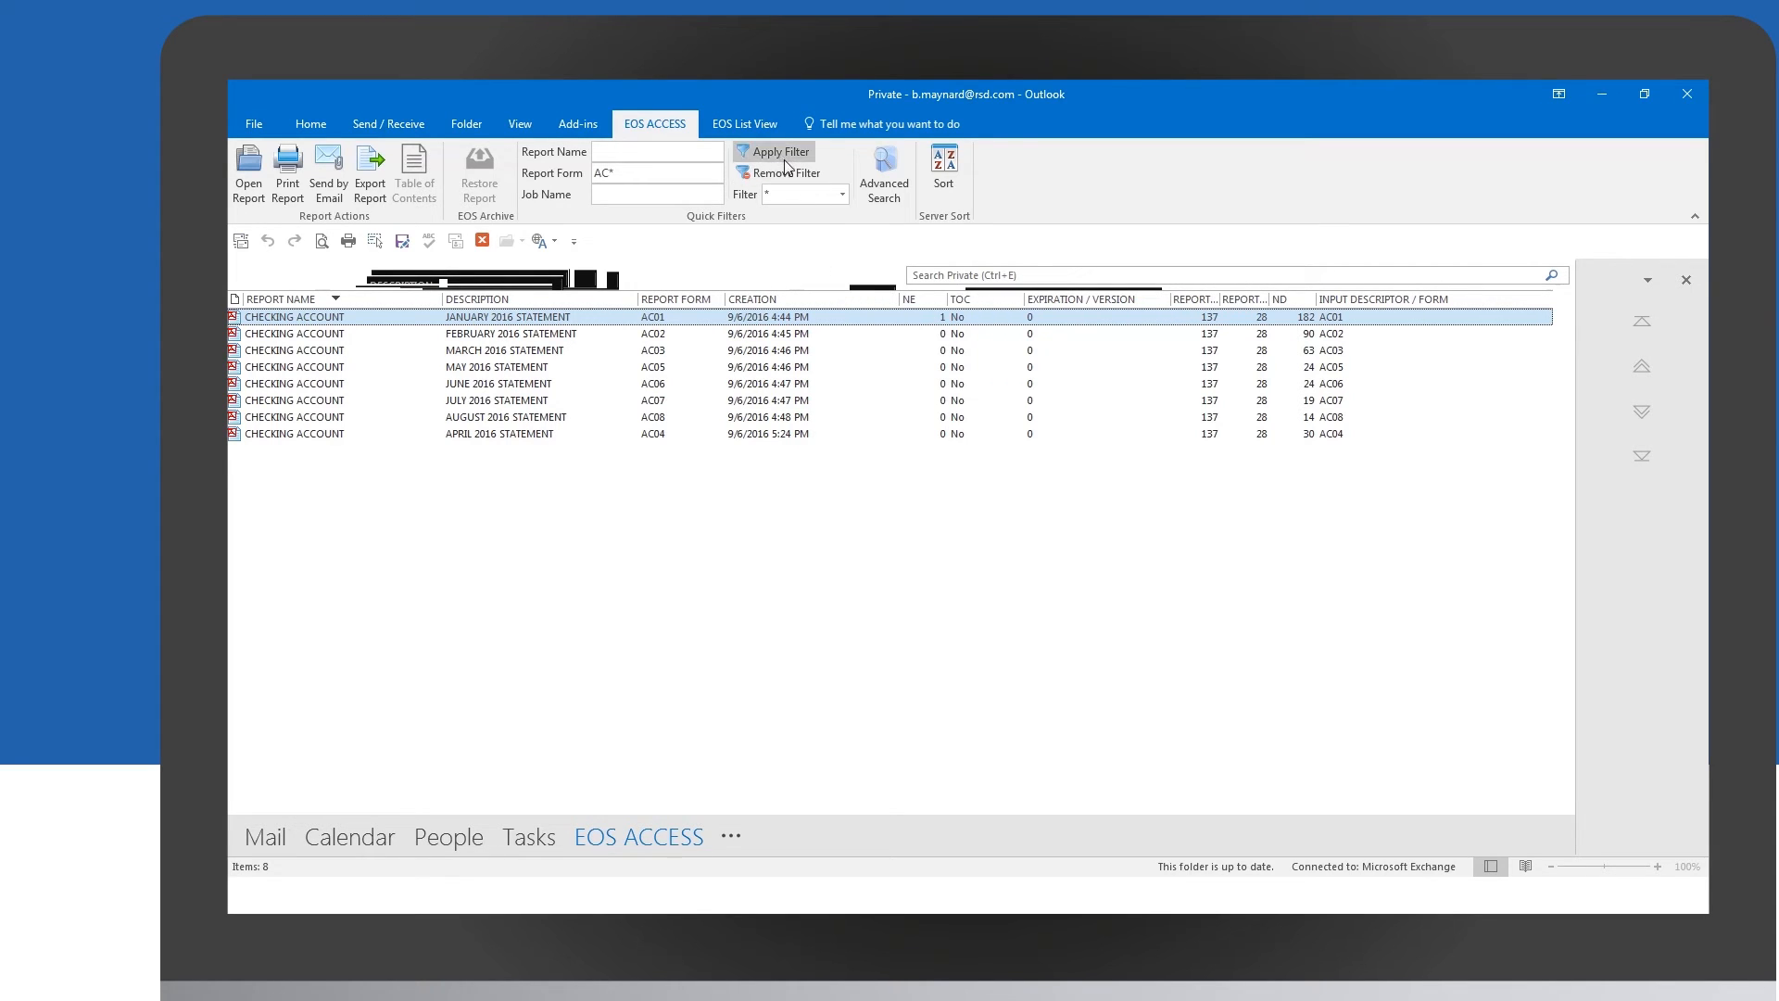
Remove the AC* filter to restore all 20 reports, viewing the saved filters list with * kept.
left_click(780, 172)
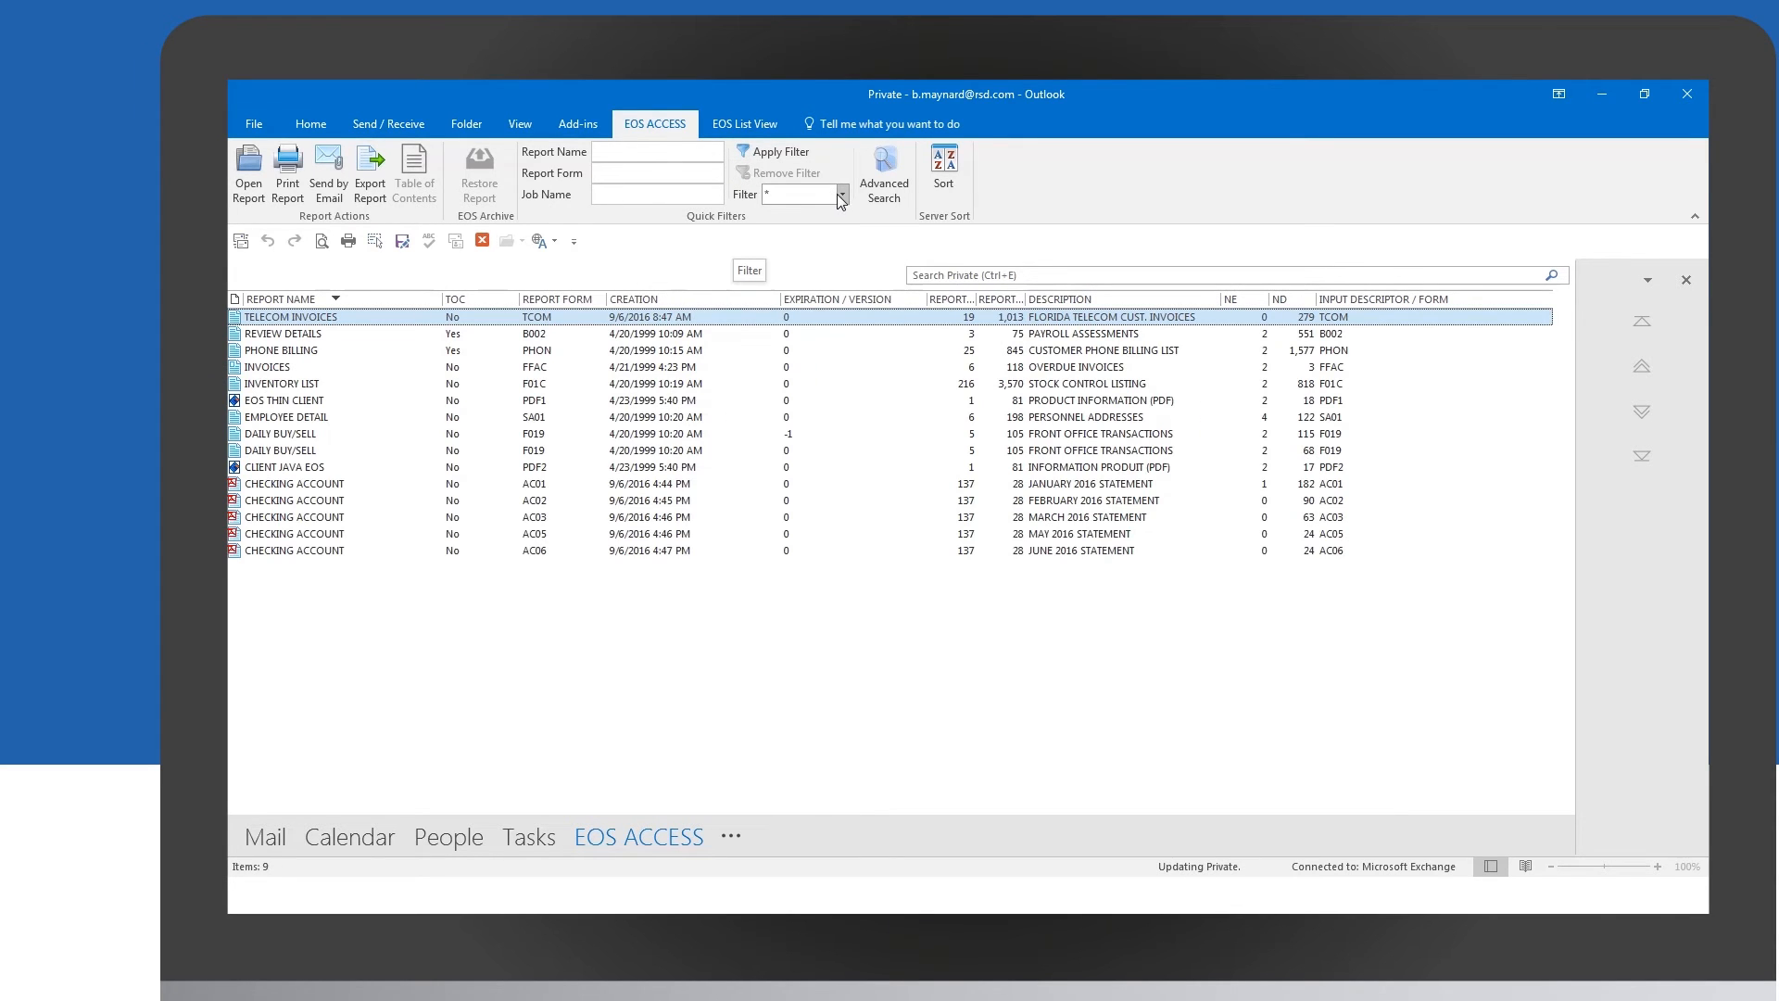
left_click(840, 195)
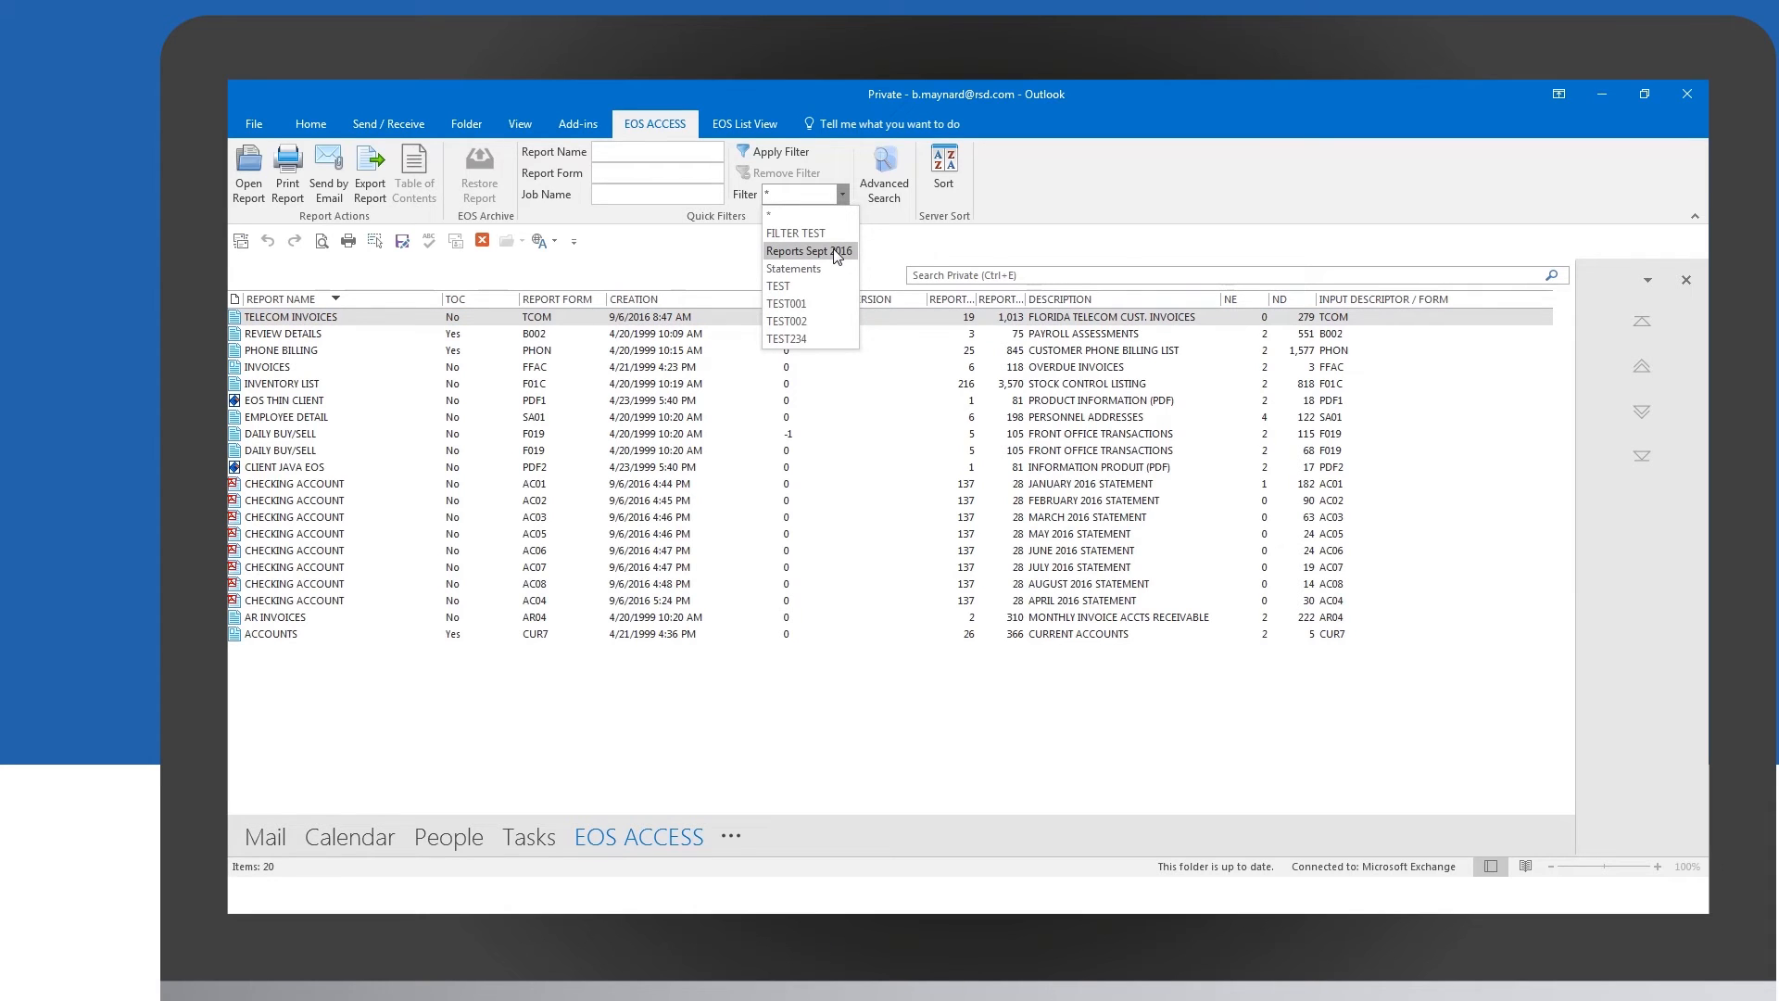
left_click(808, 250)
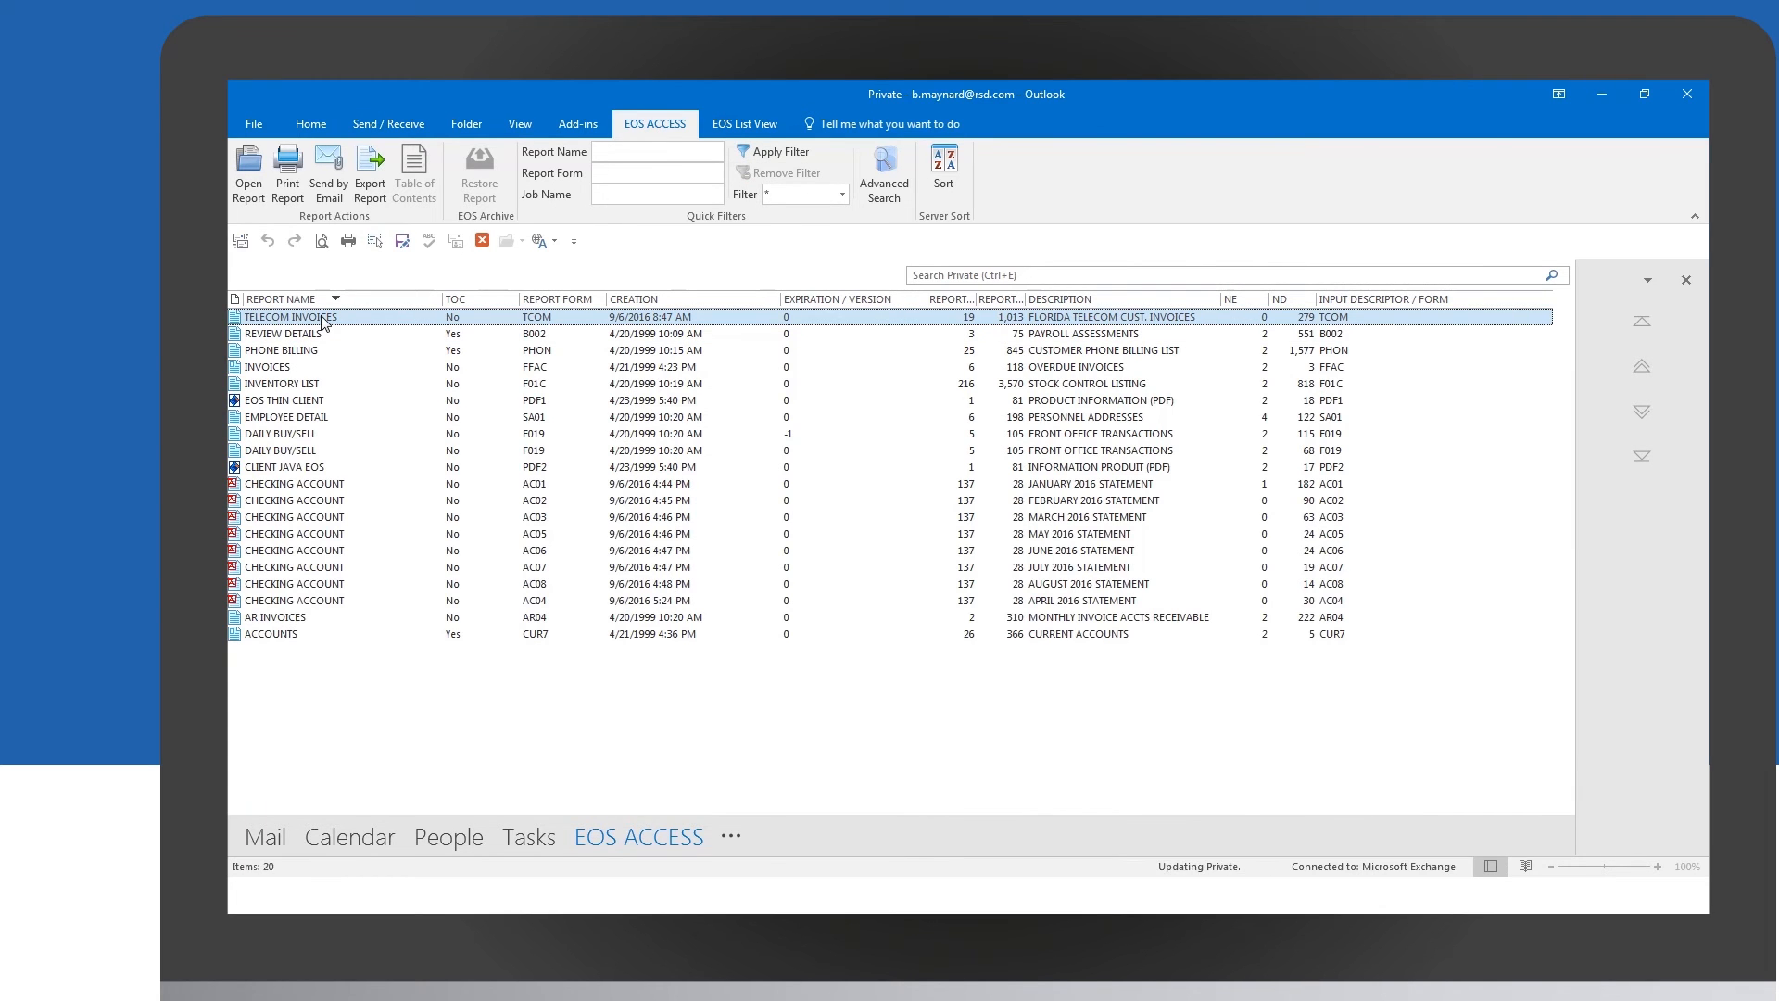
Search the opened TELECOM INVOICES report for 'SUBT', finding 25 matches, then close it.
double_click(291, 317)
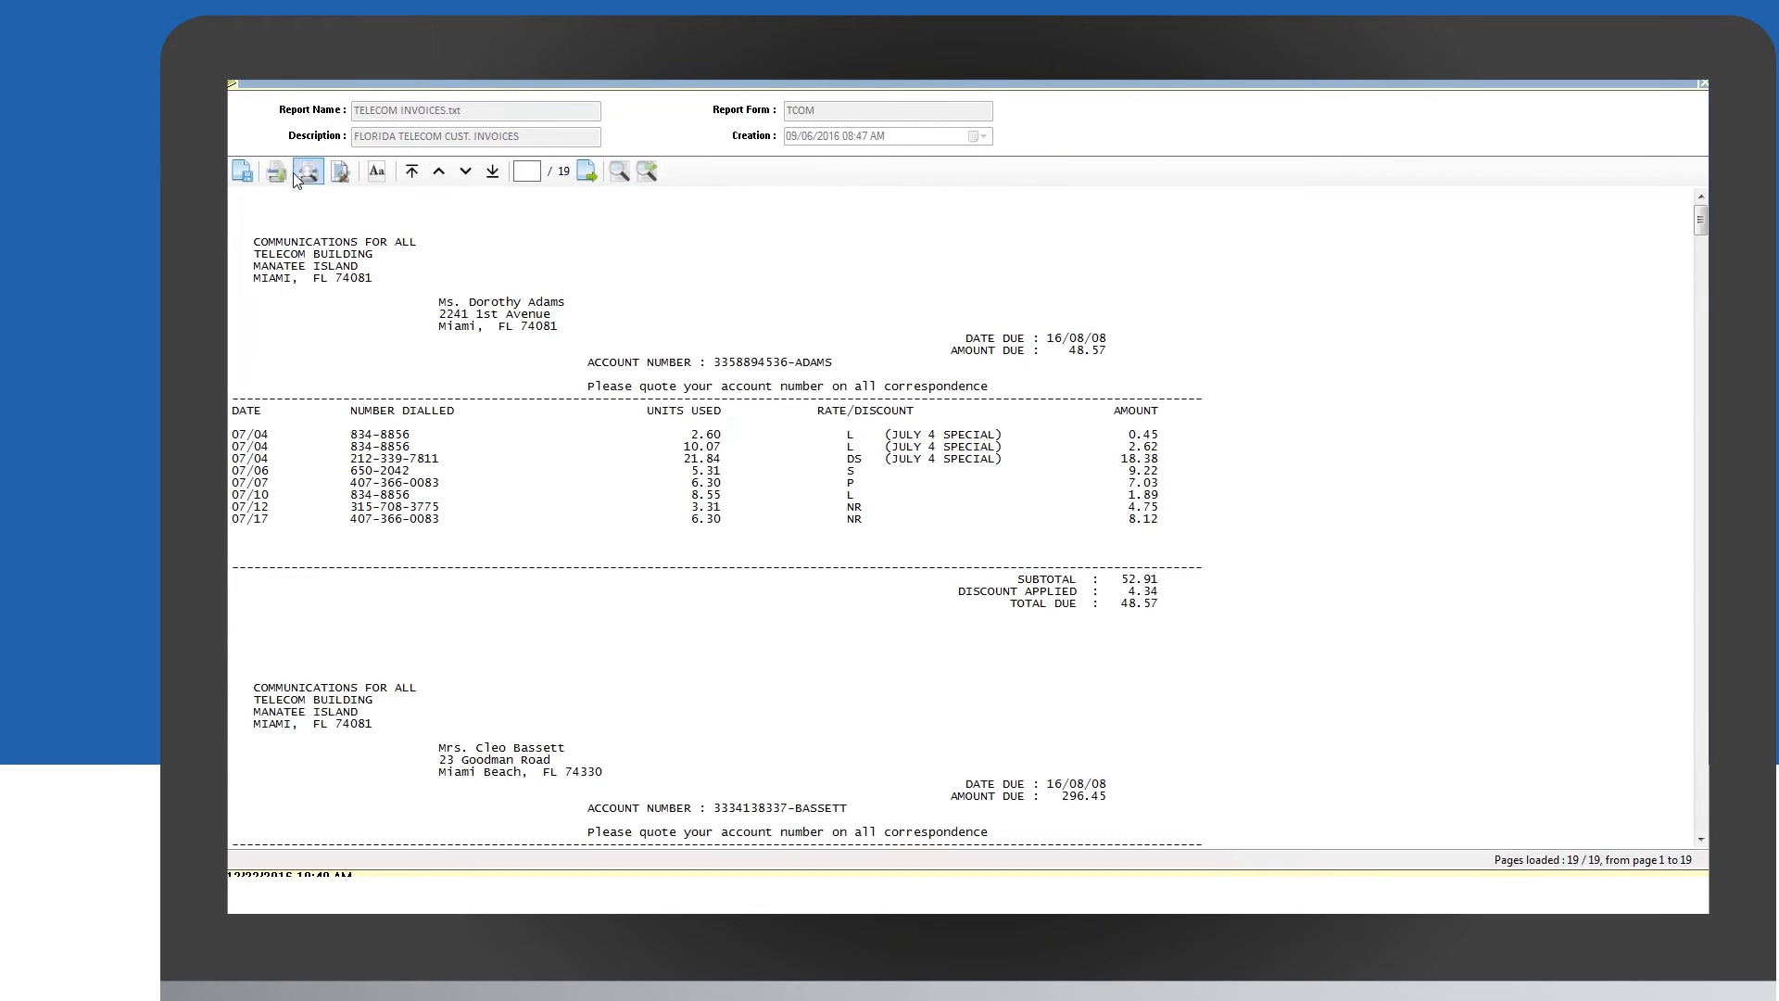
left_click(308, 171)
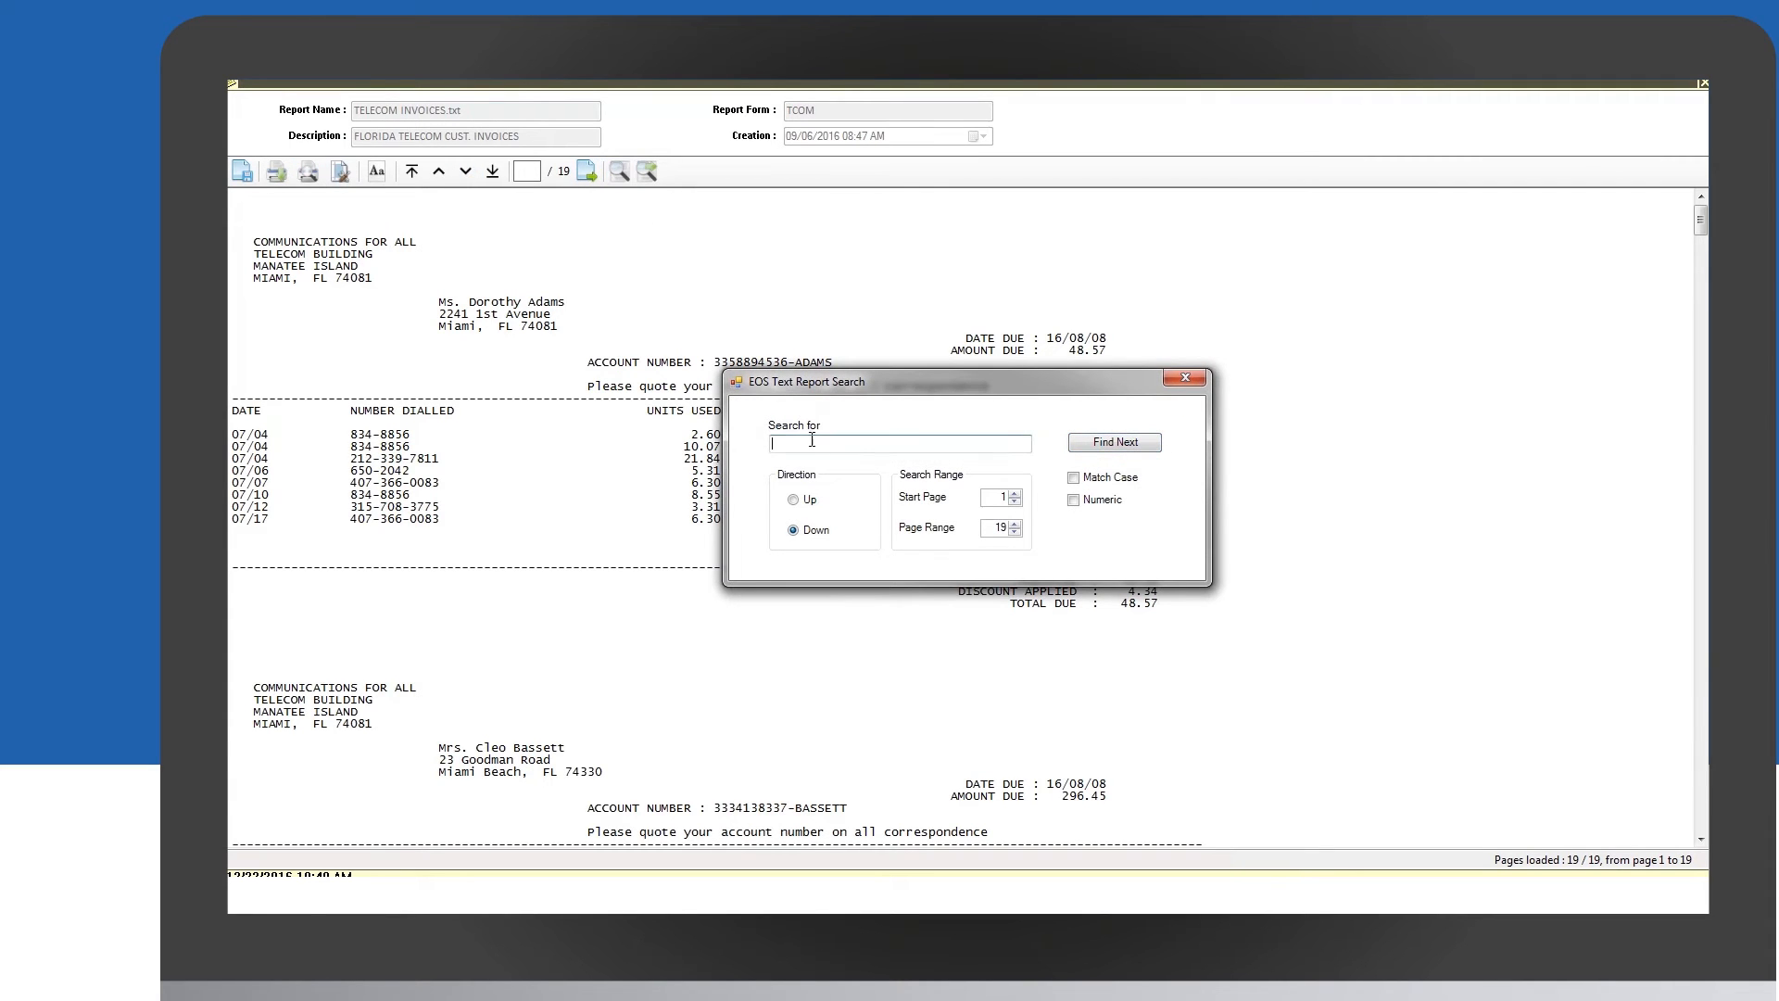
type("SUBT")
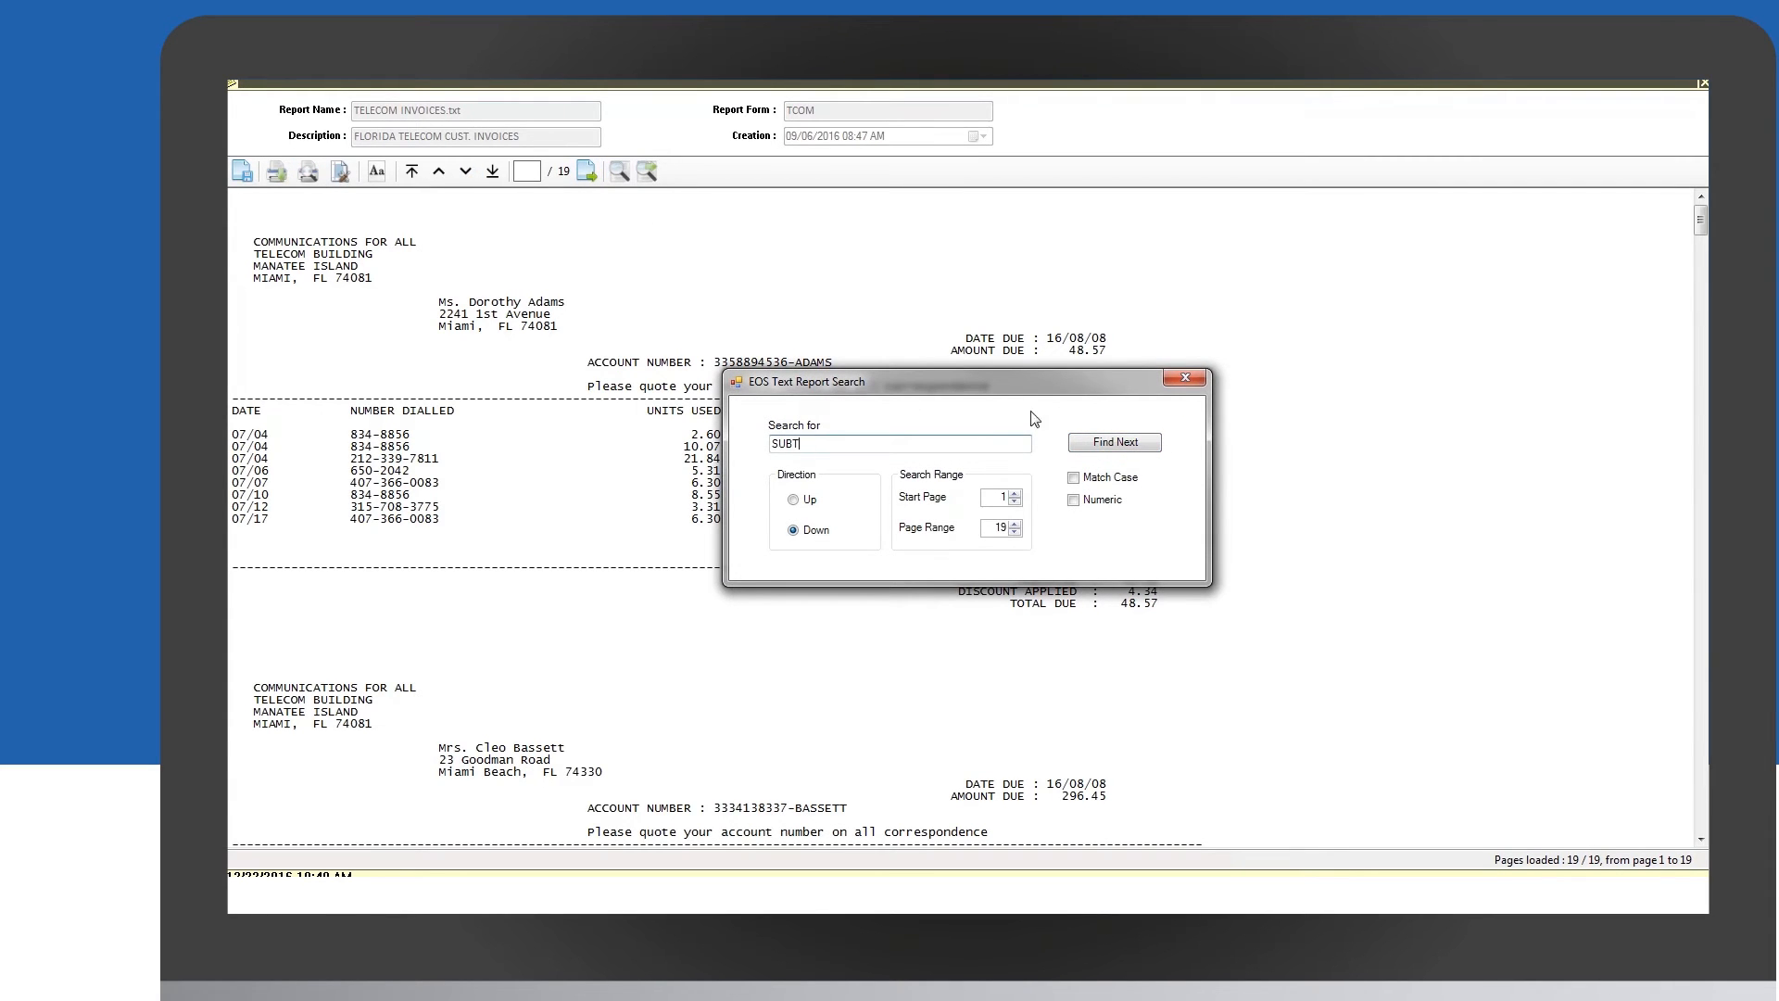
left_click(1114, 441)
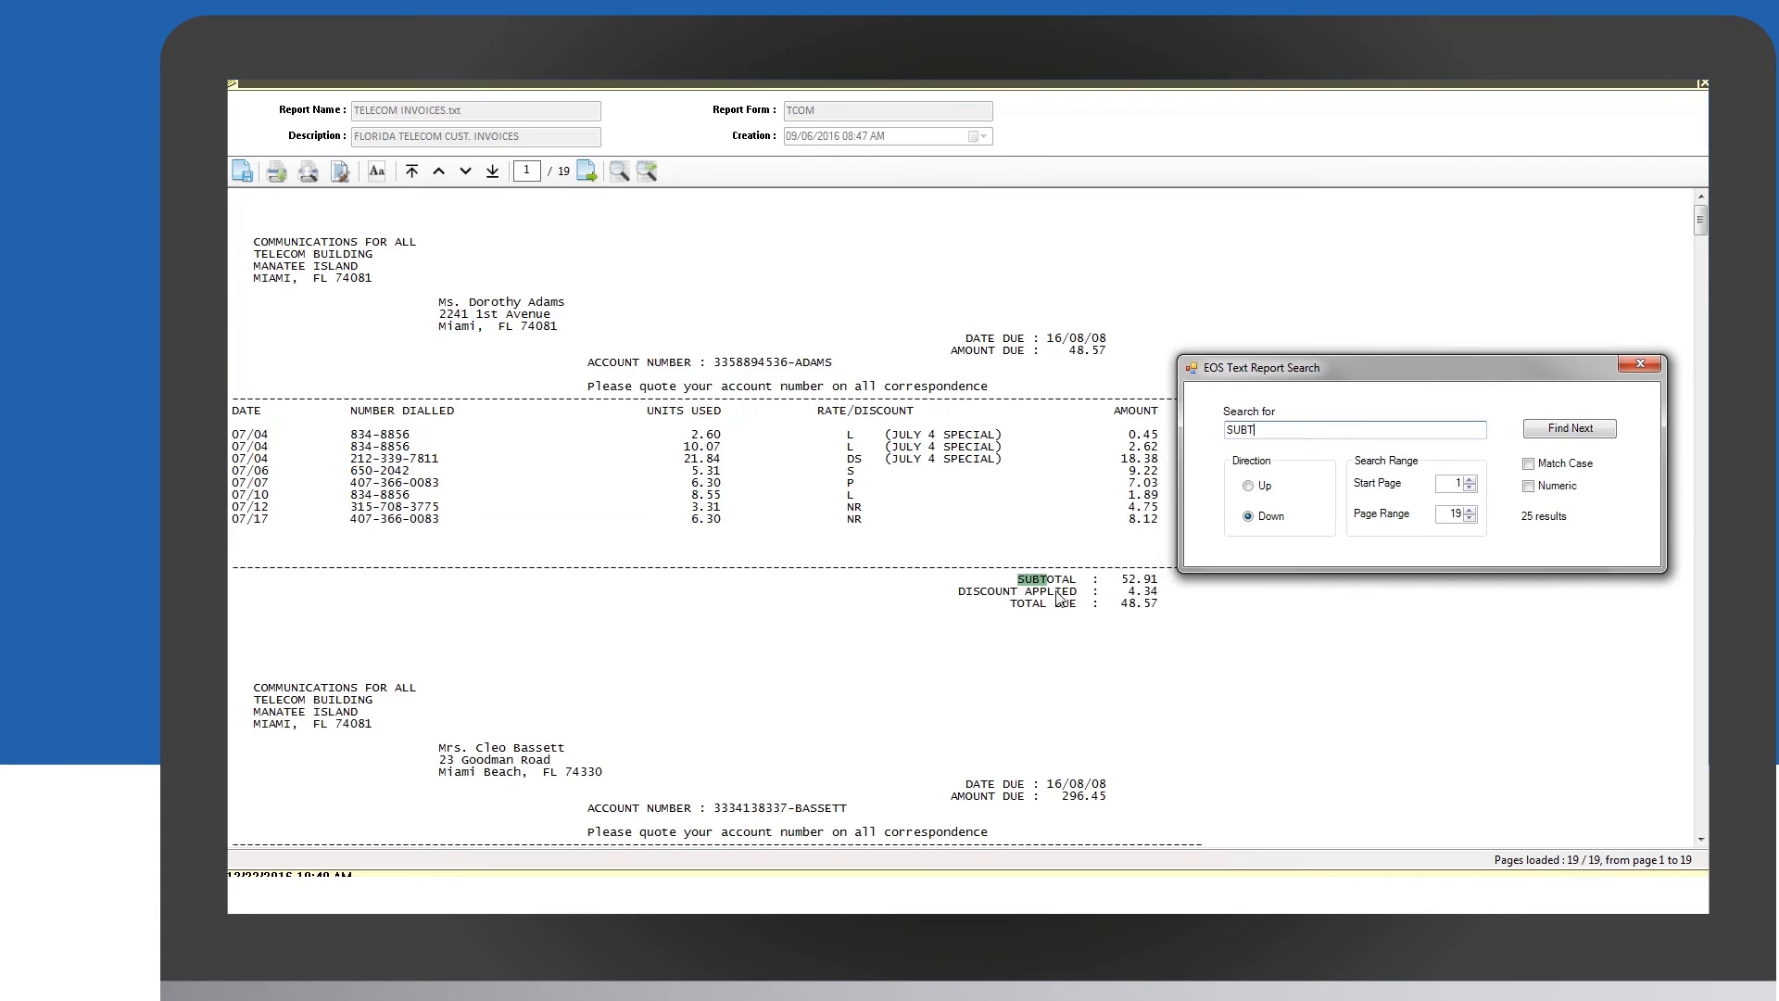
left_click(1570, 428)
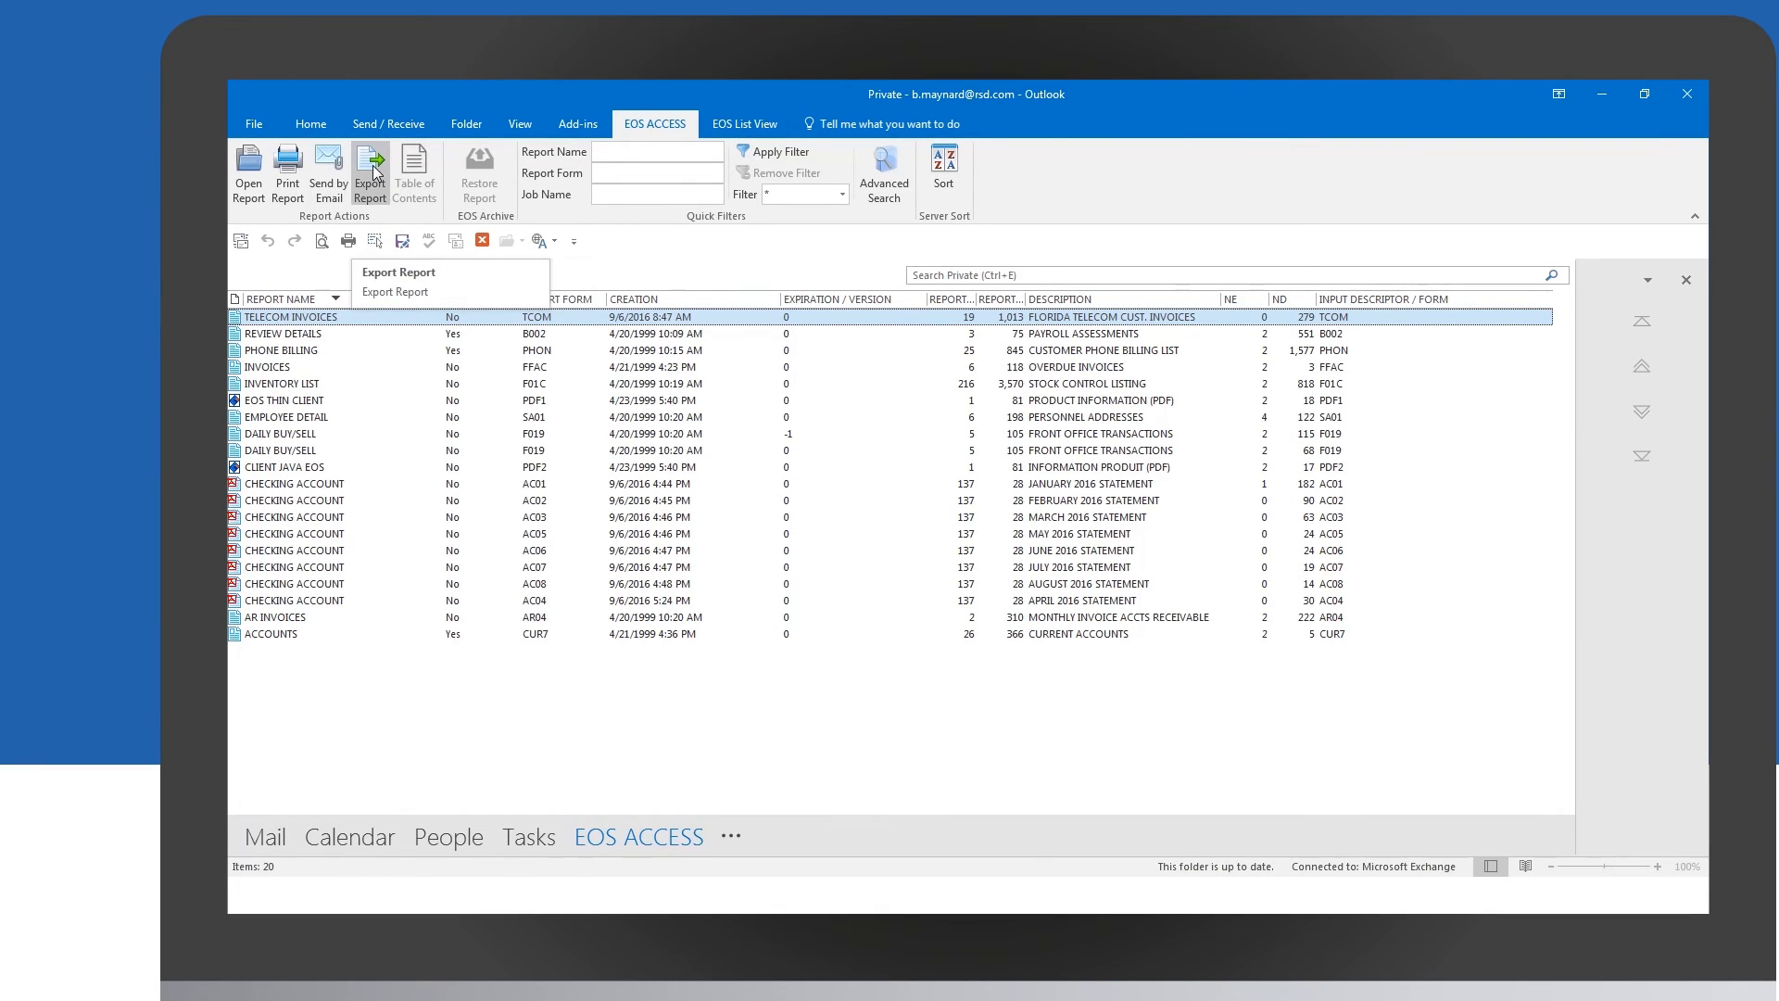
mouse_move(248, 171)
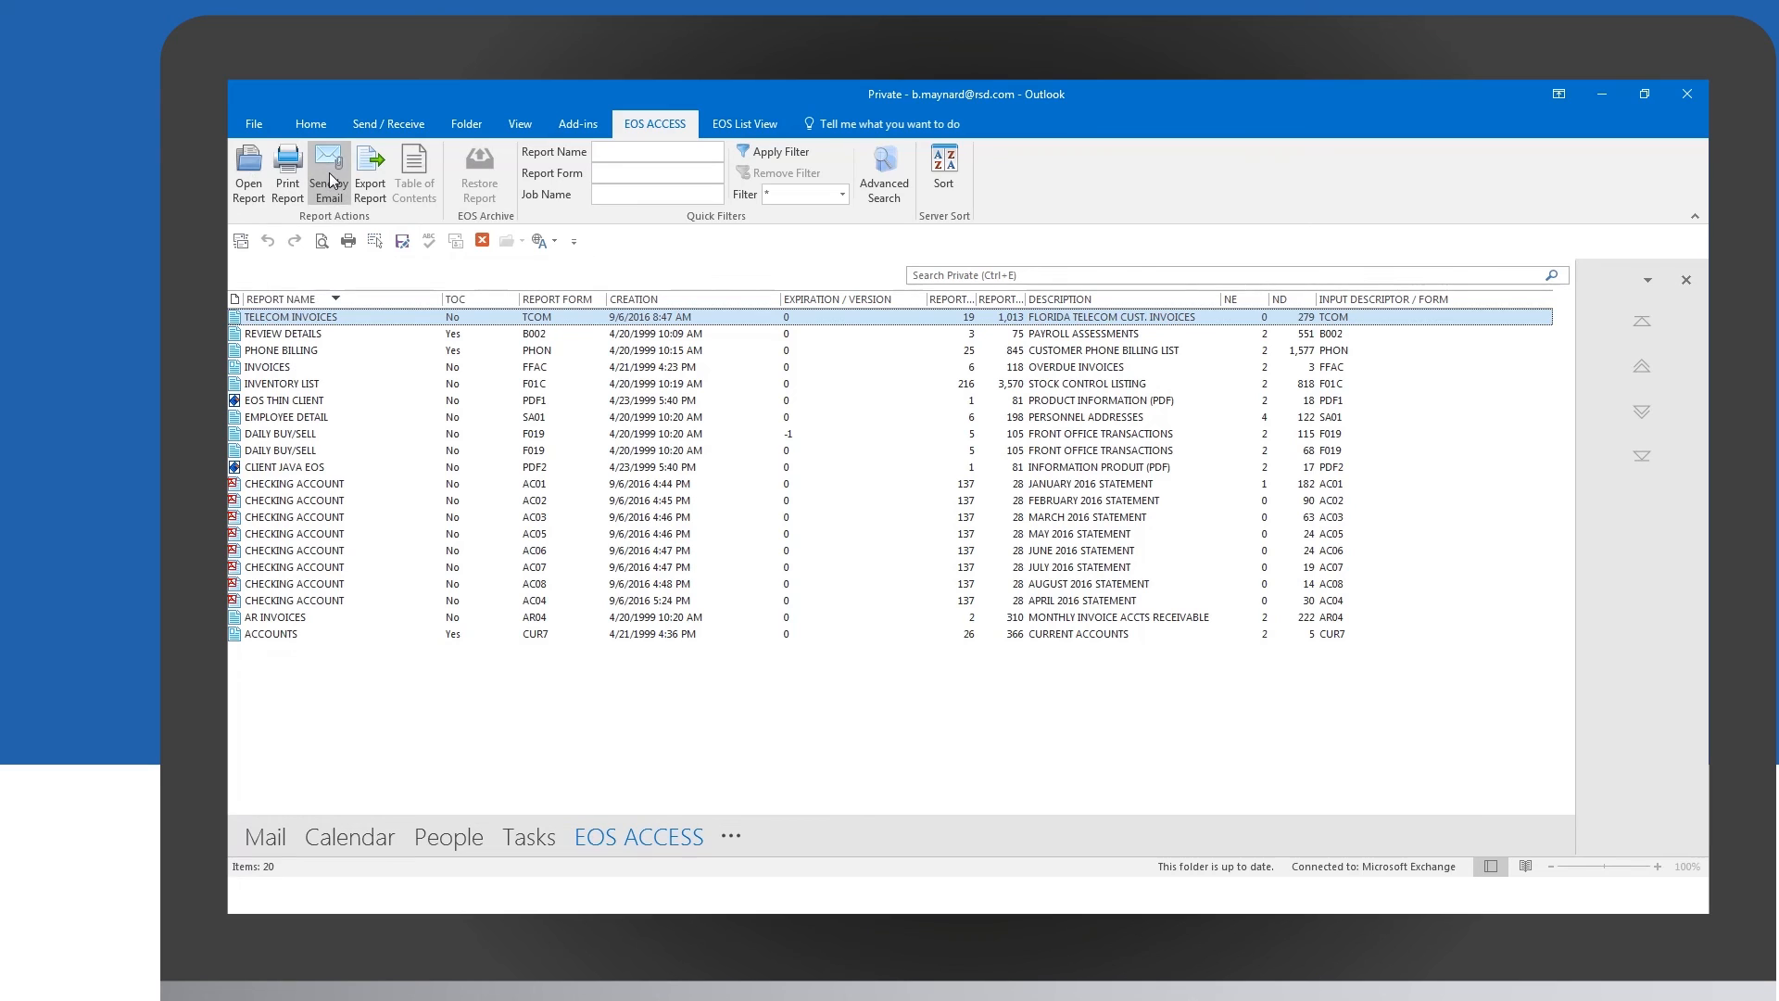
Send the full Telecom Invoices report by email, creating an 'EOS Attachment' message.
left_click(328, 173)
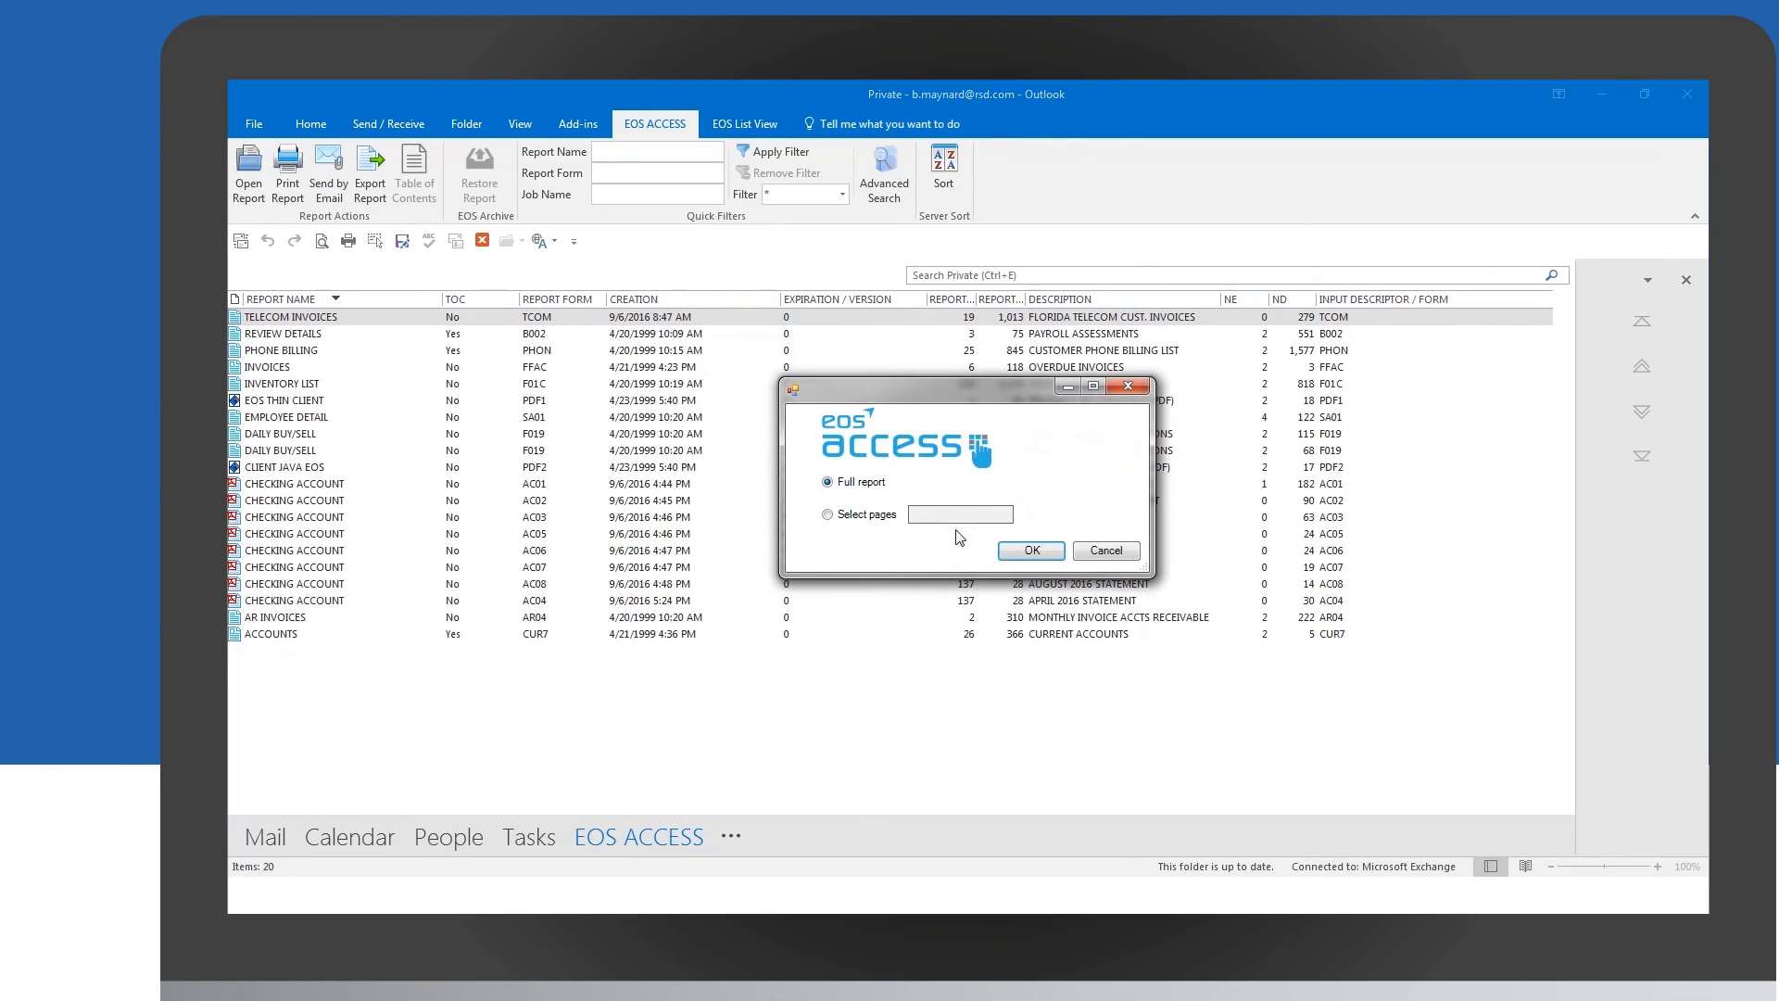
left_click(1028, 550)
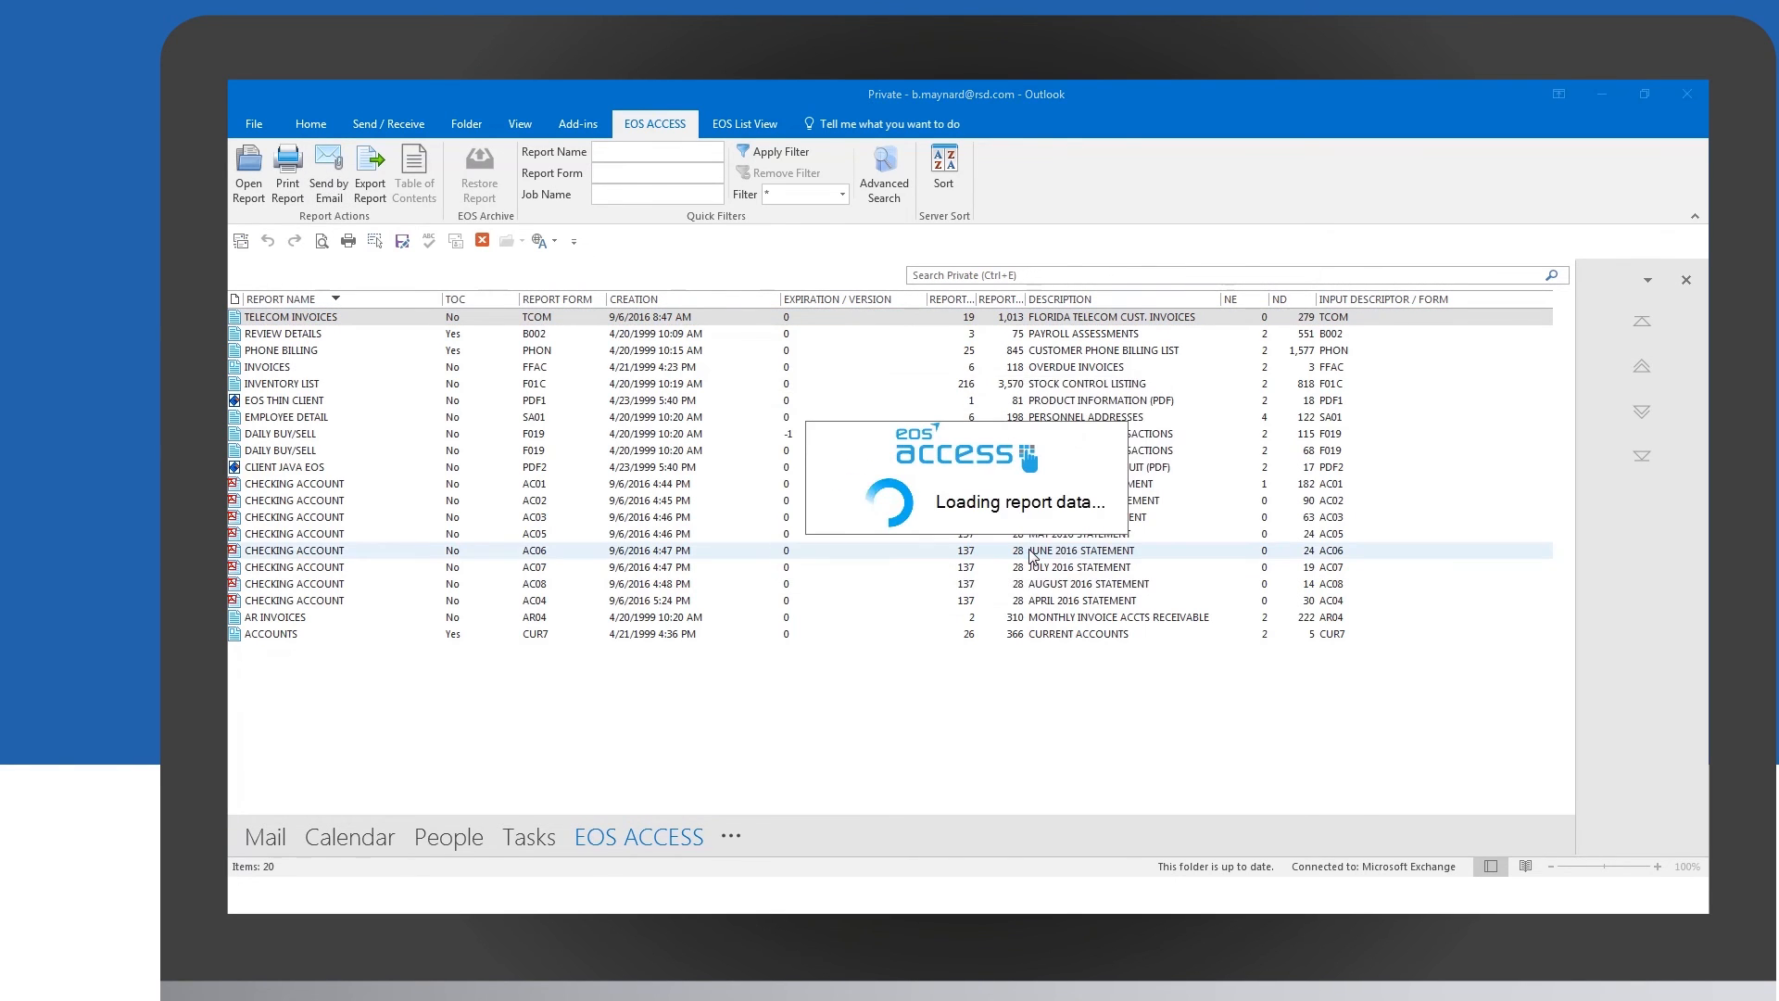
left_click(328, 176)
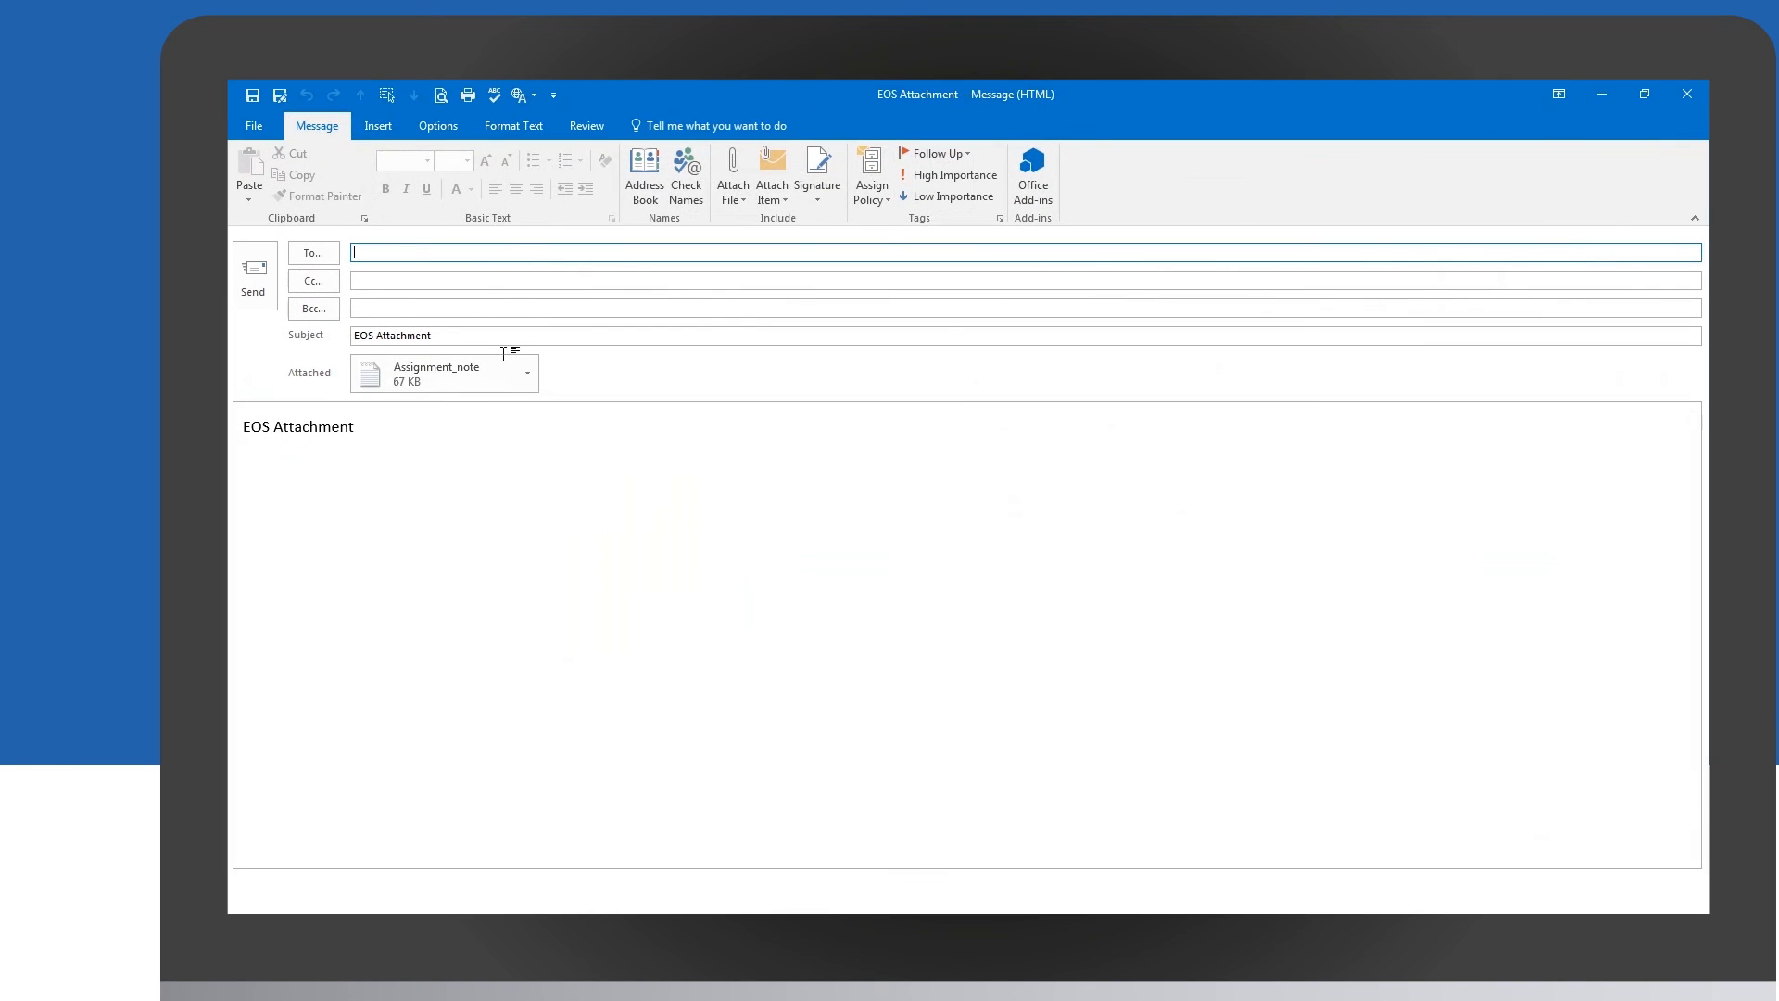
mouse_move(1270, 228)
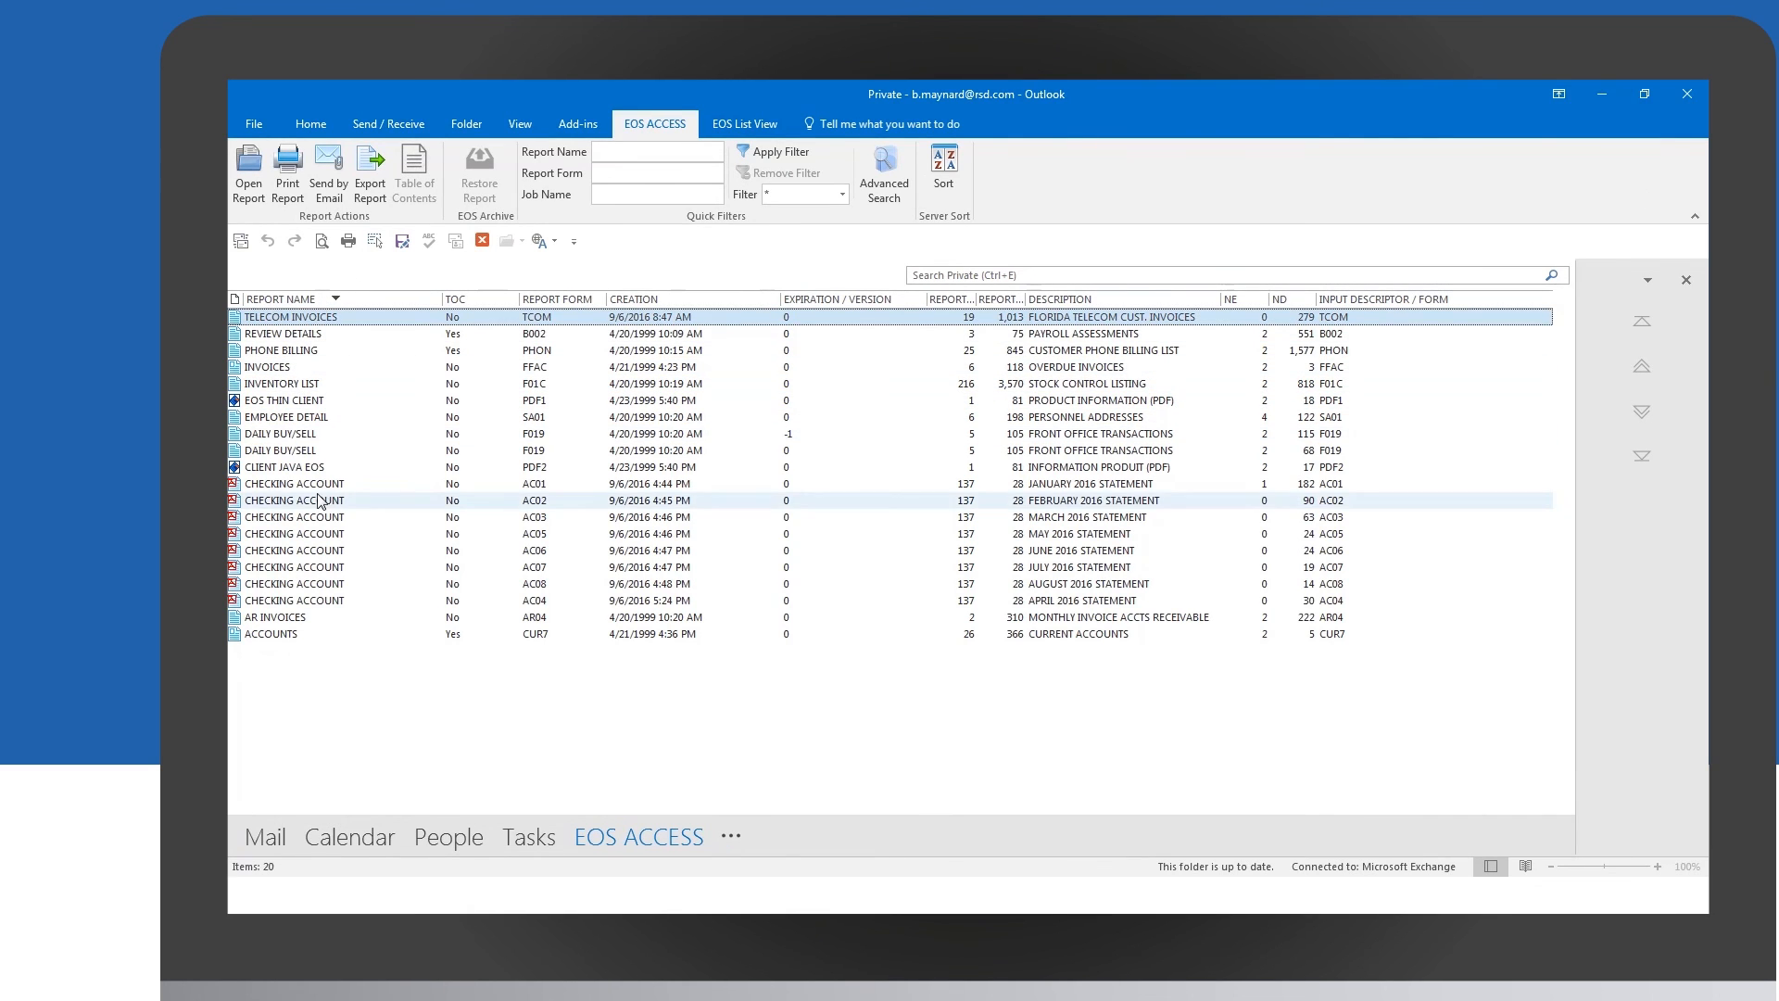
double_click(316, 501)
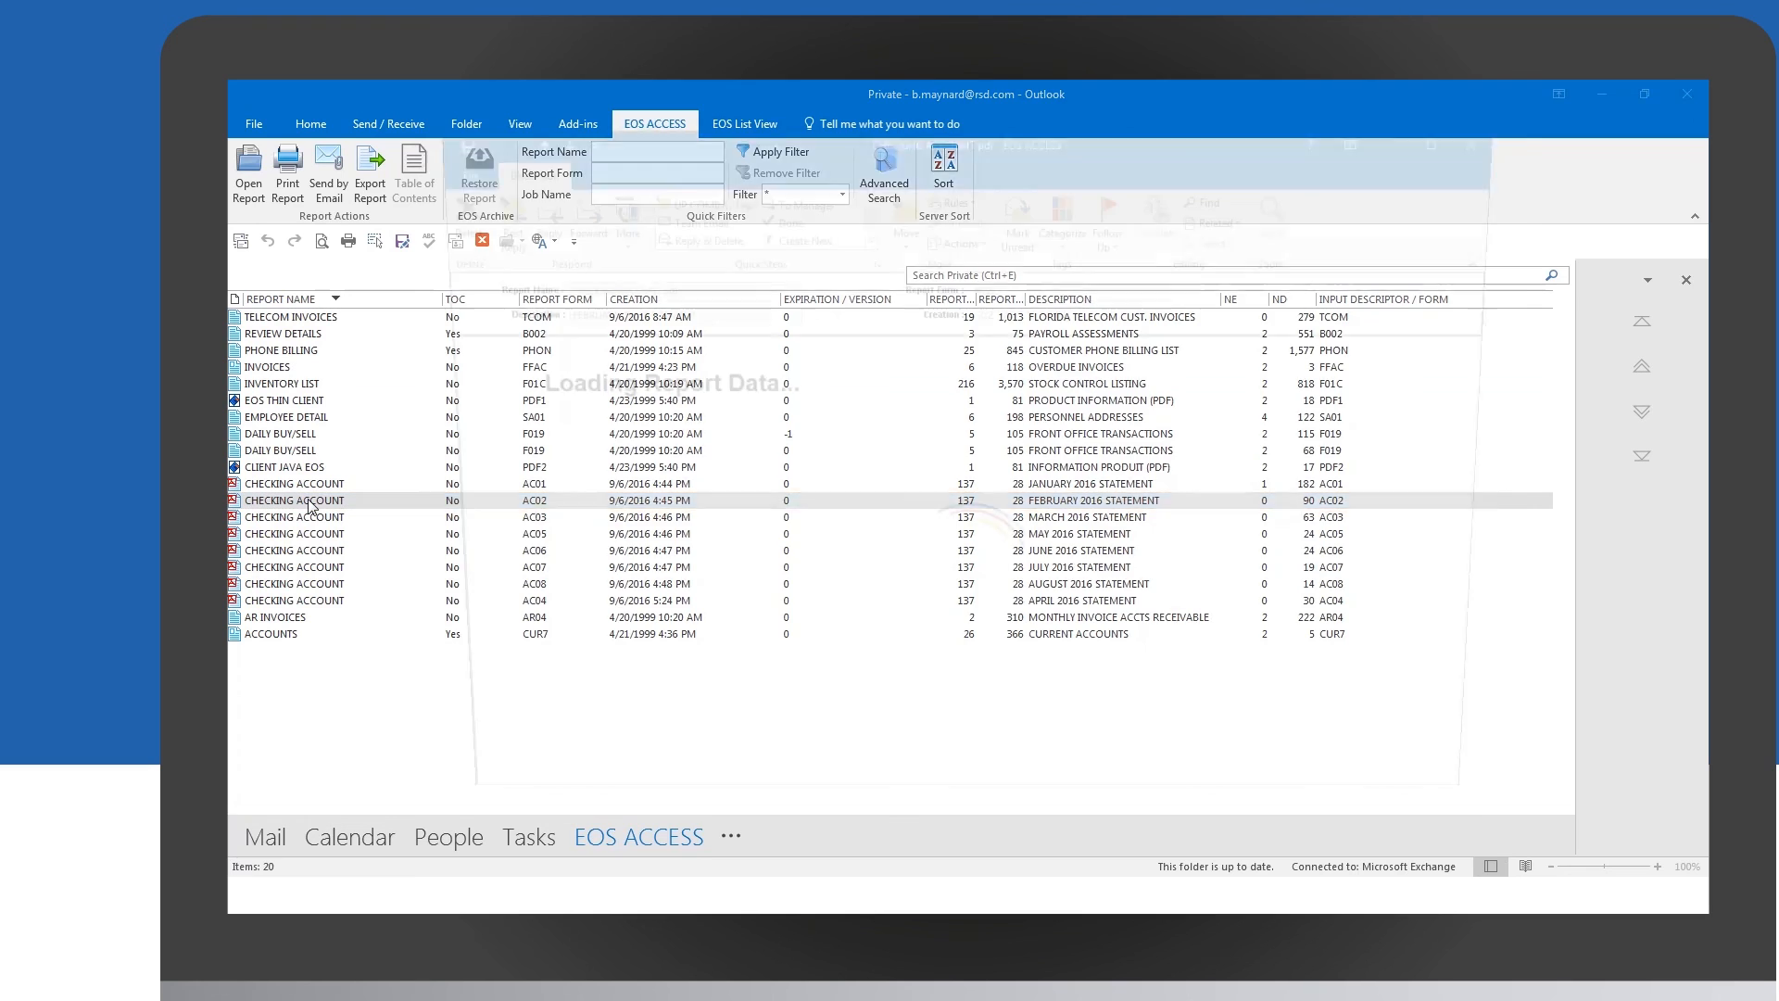
double_click(294, 501)
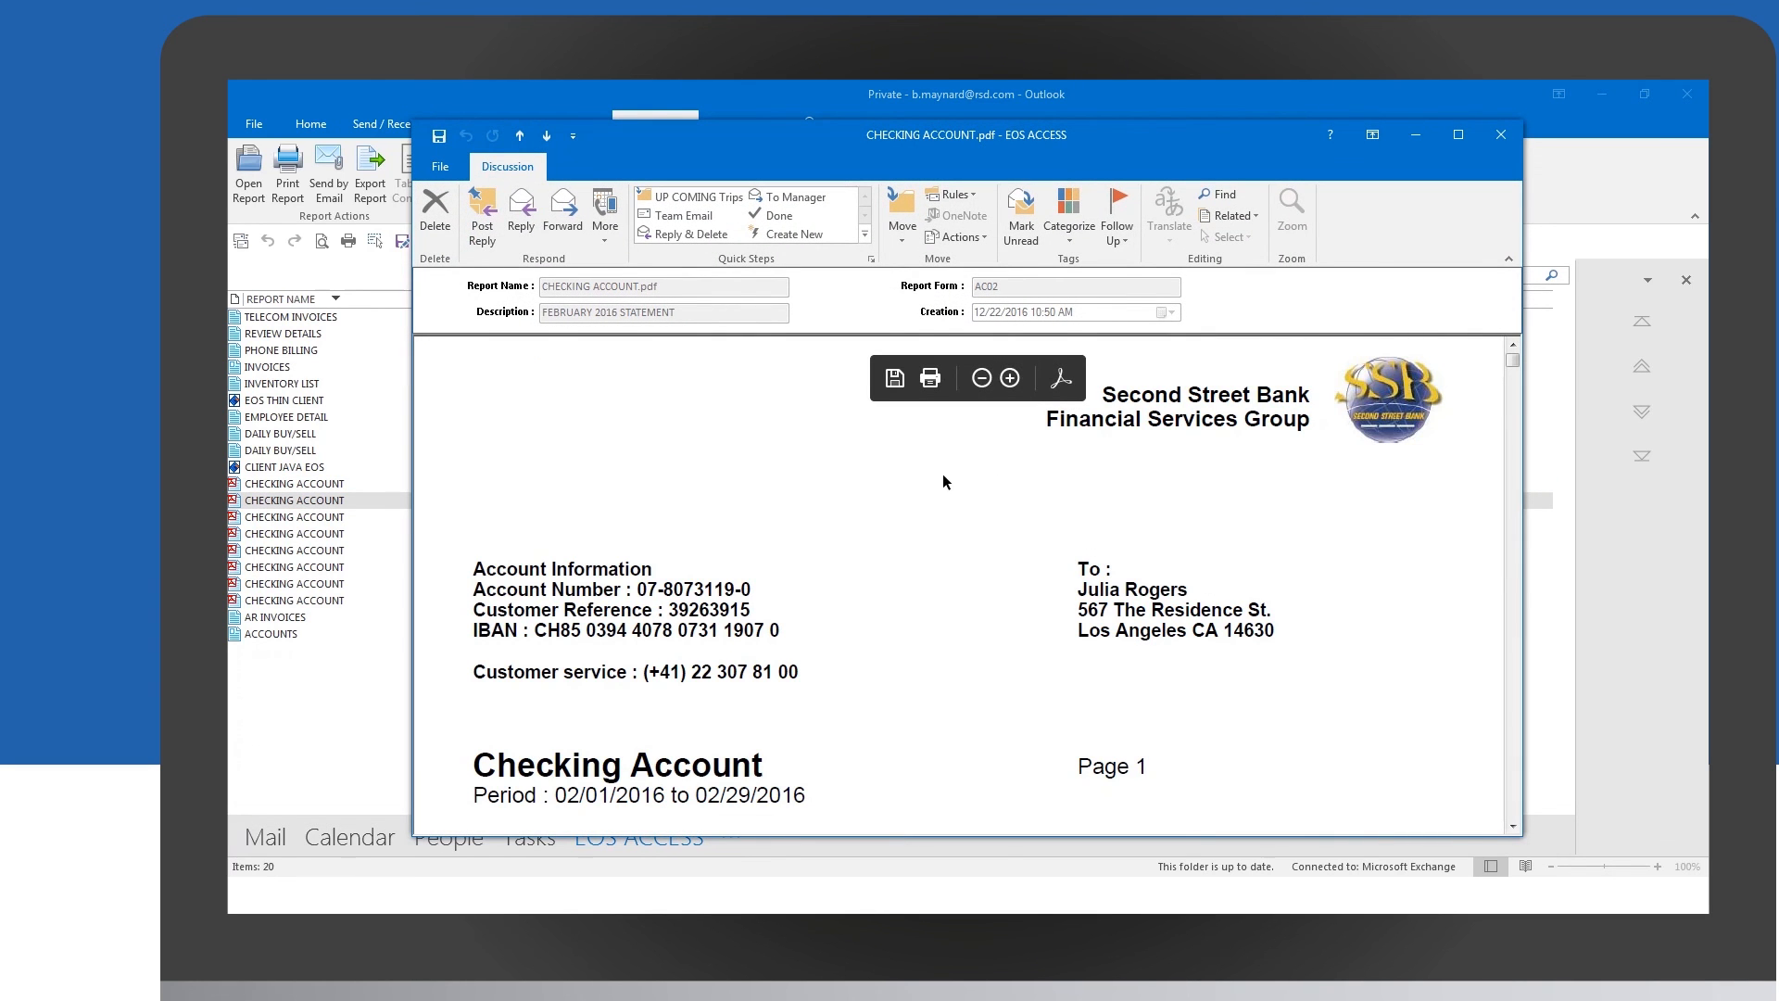
scroll("down", 3)
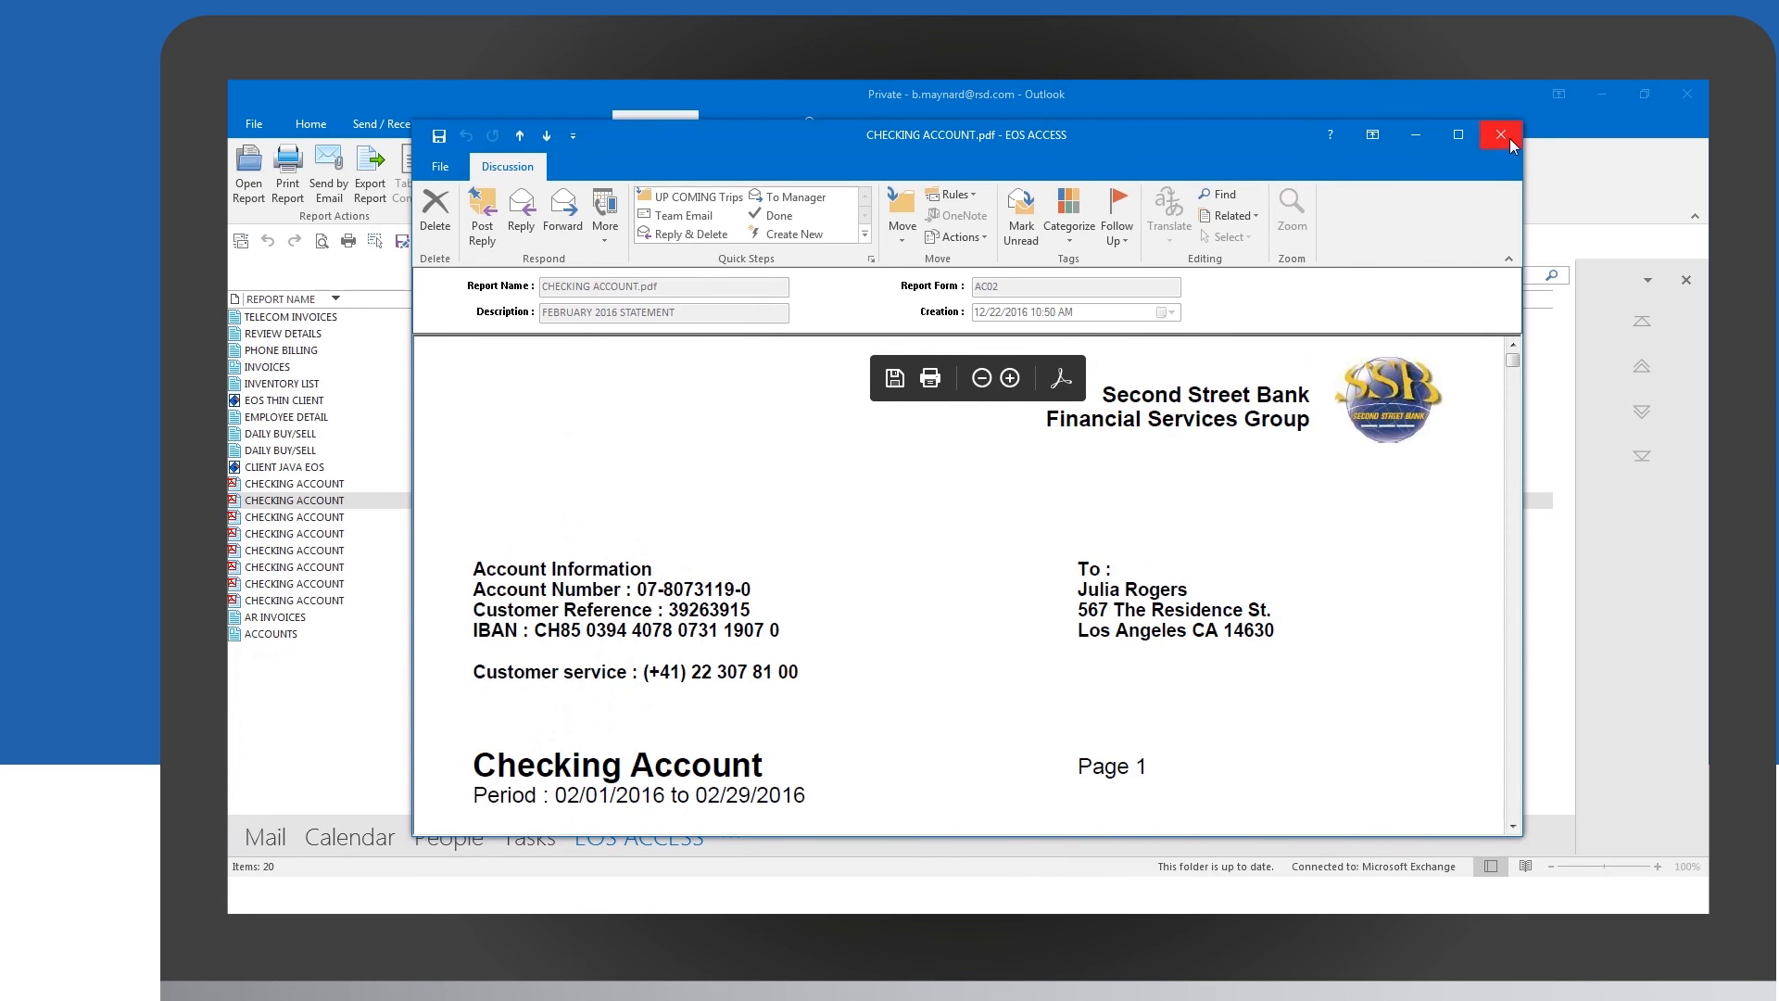
left_click(1499, 133)
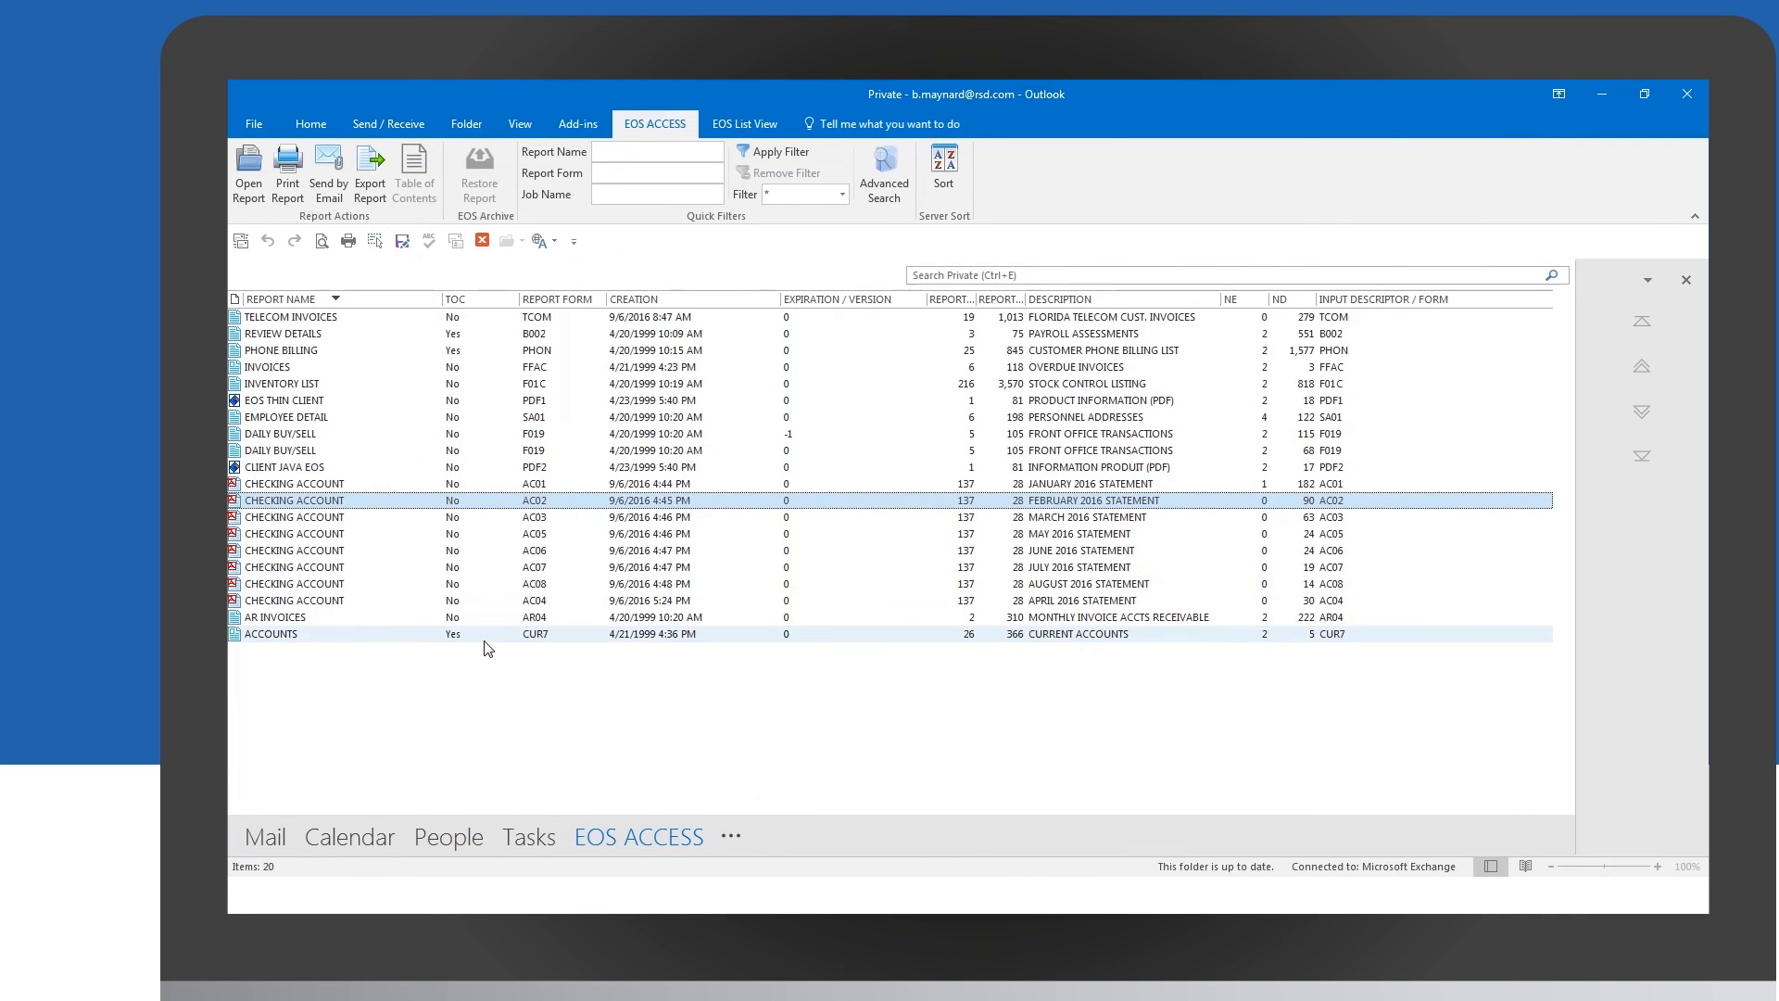